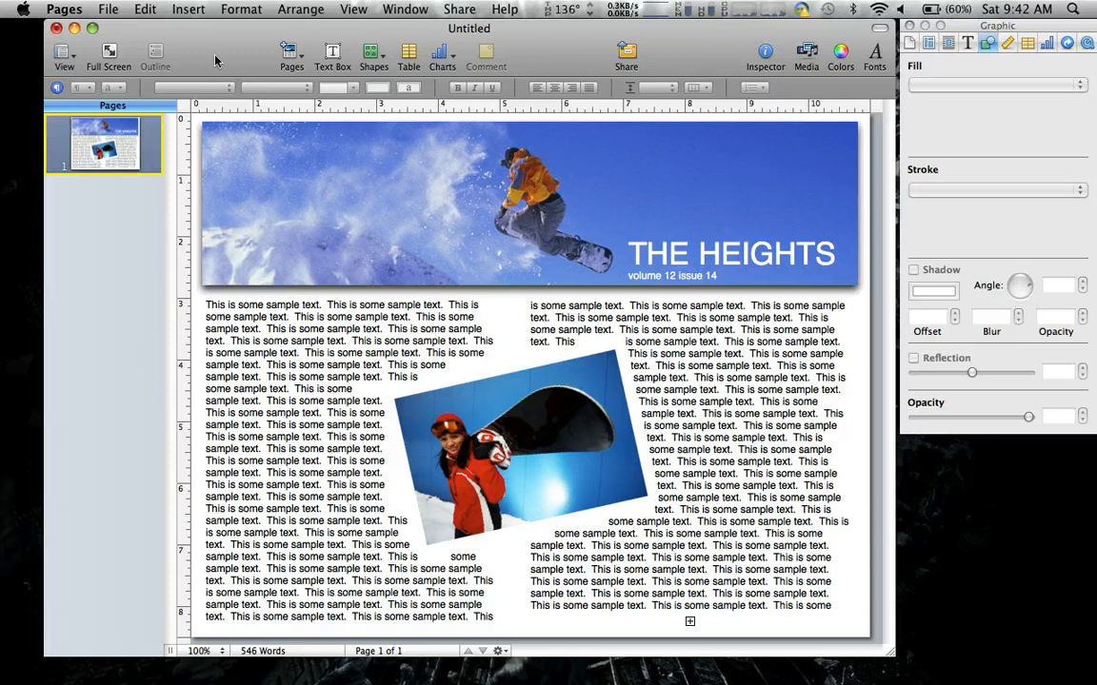
mouse_move(213, 53)
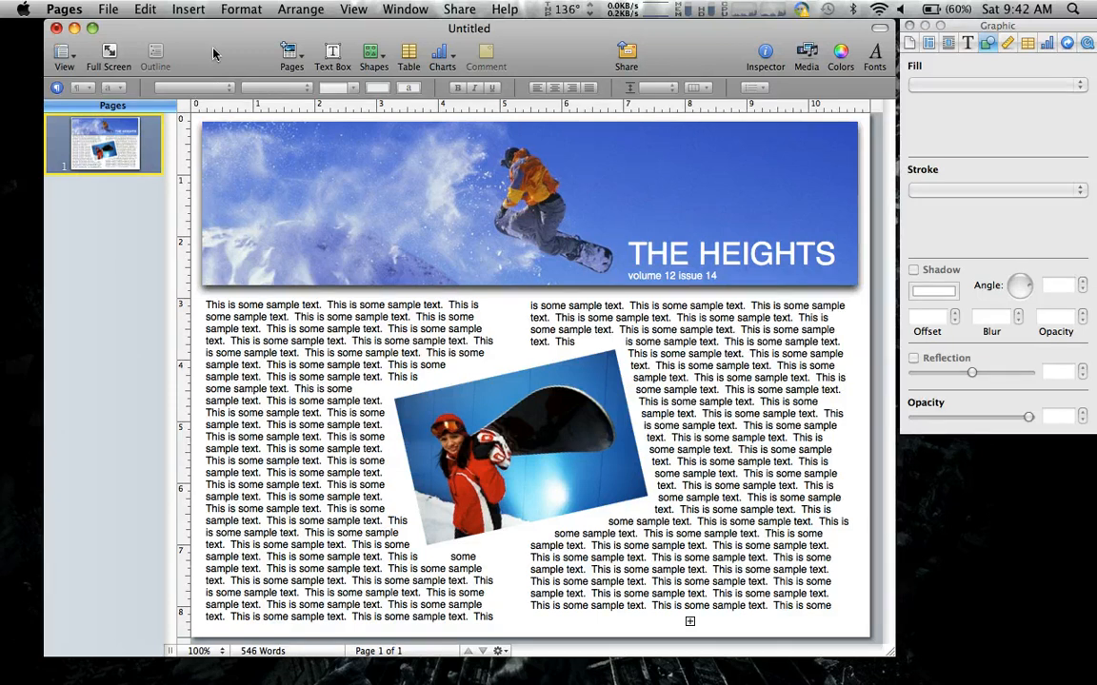
Step: Reveal the File menu commands with the finished newsletter still showing
left_click(108, 9)
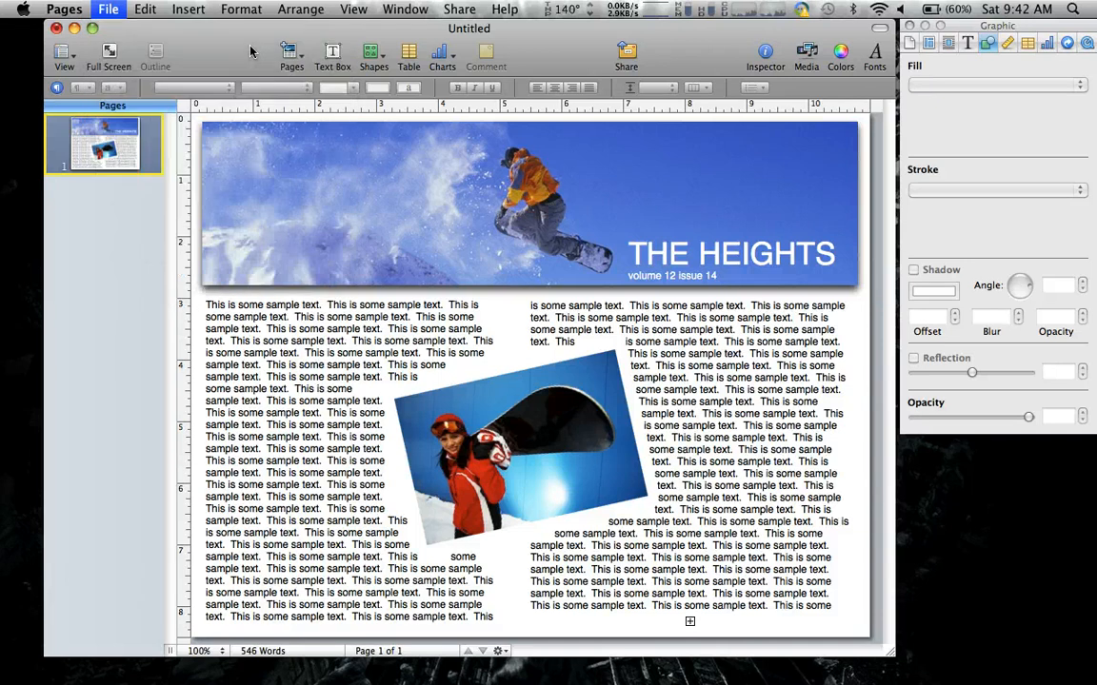
Step: Create a new blank Page Layout document (Untitled 2) from the Template Chooser
left_click(108, 8)
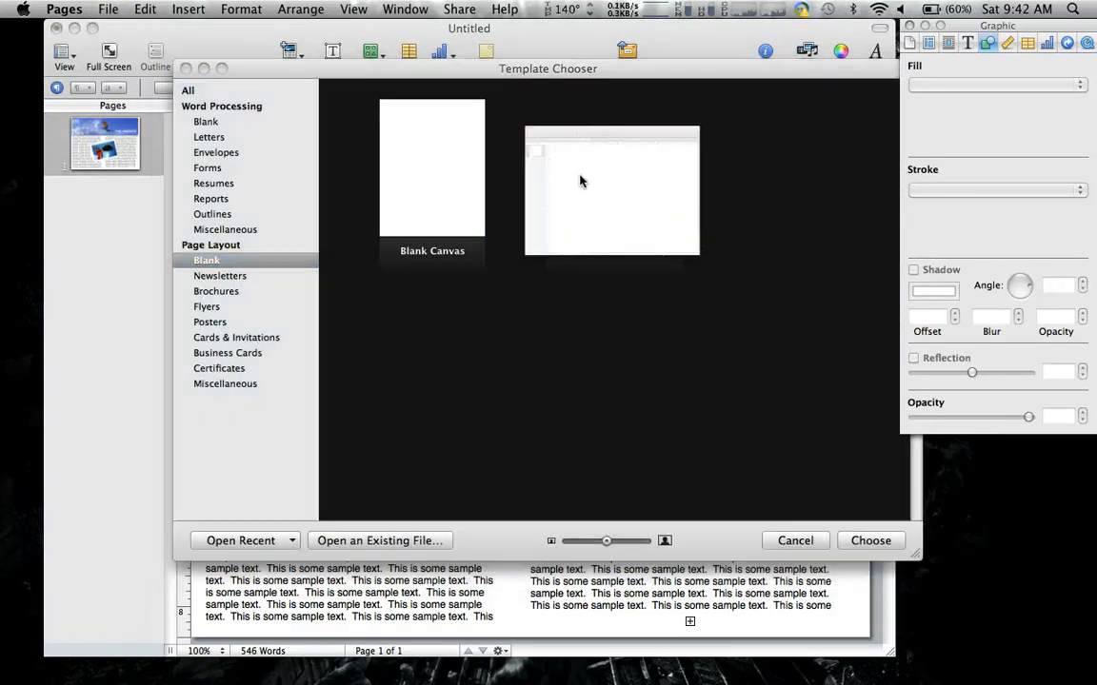
left_click(869, 540)
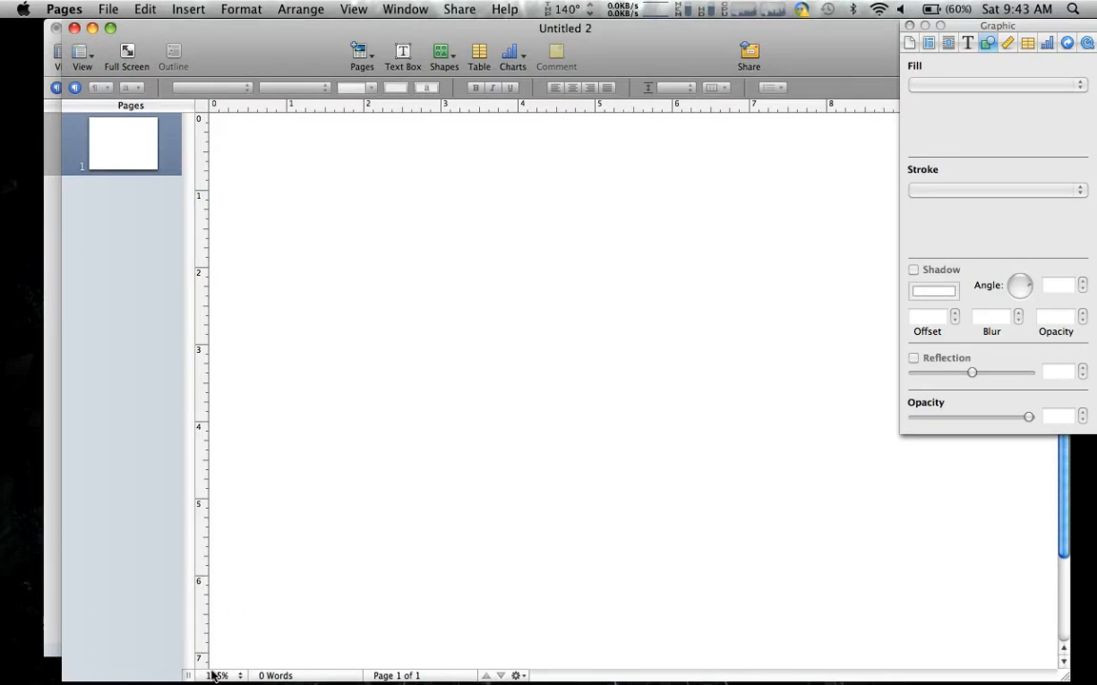
mouse_move(221, 676)
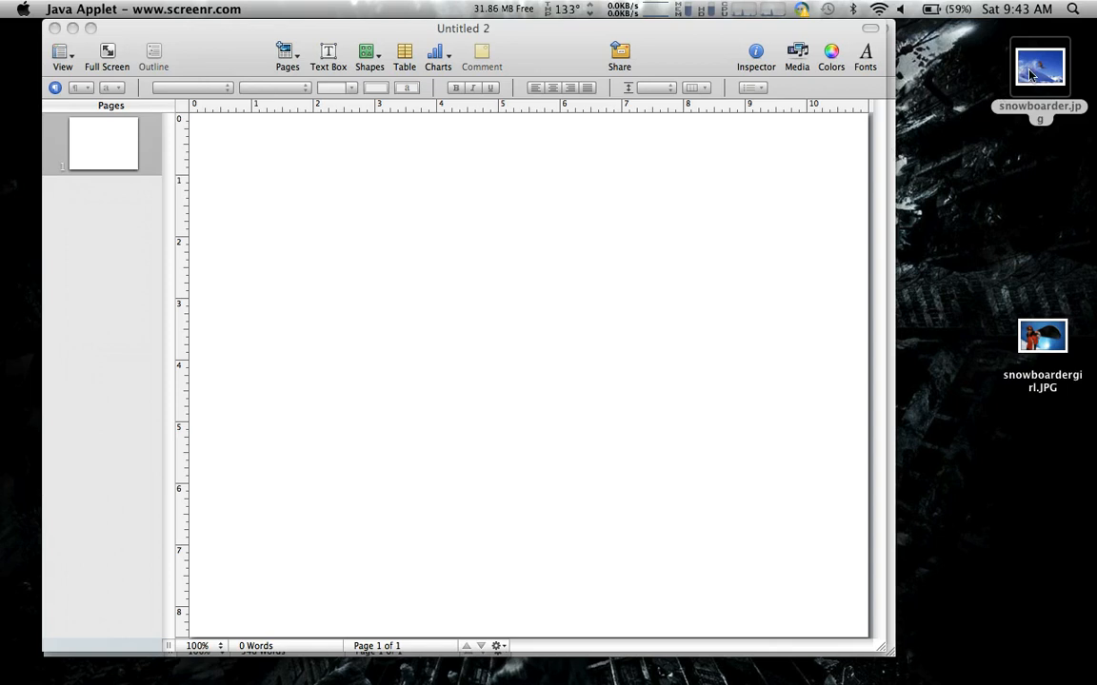
Step: Drop snowboarder.jpg from the desktop onto the blank page and return focus to the document
left_click_drag(1040, 65, 501, 296)
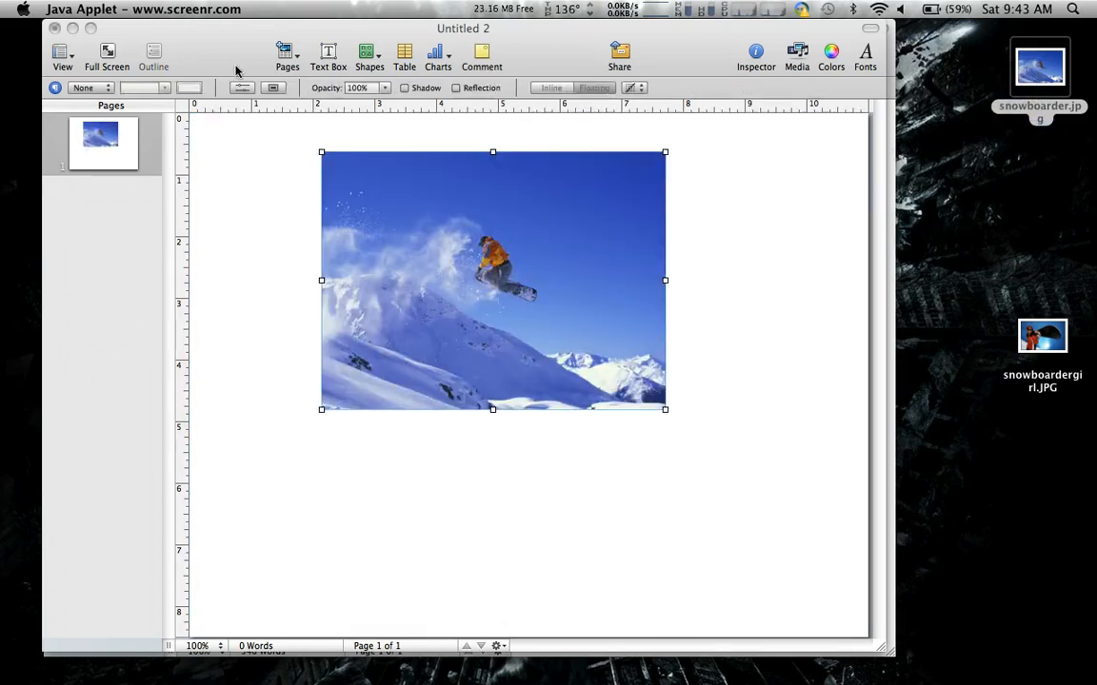
left_click(755, 52)
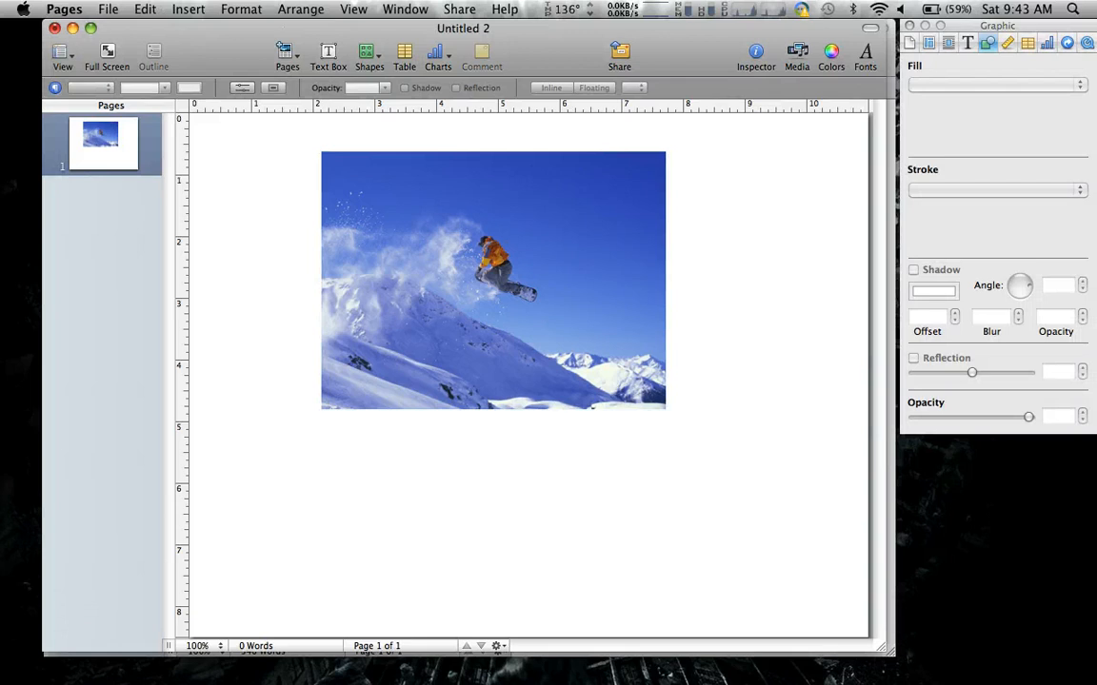
Step: Apply a rectangular shape mask to the snowboarder photo via Format > Mask with Shape
left_click(241, 9)
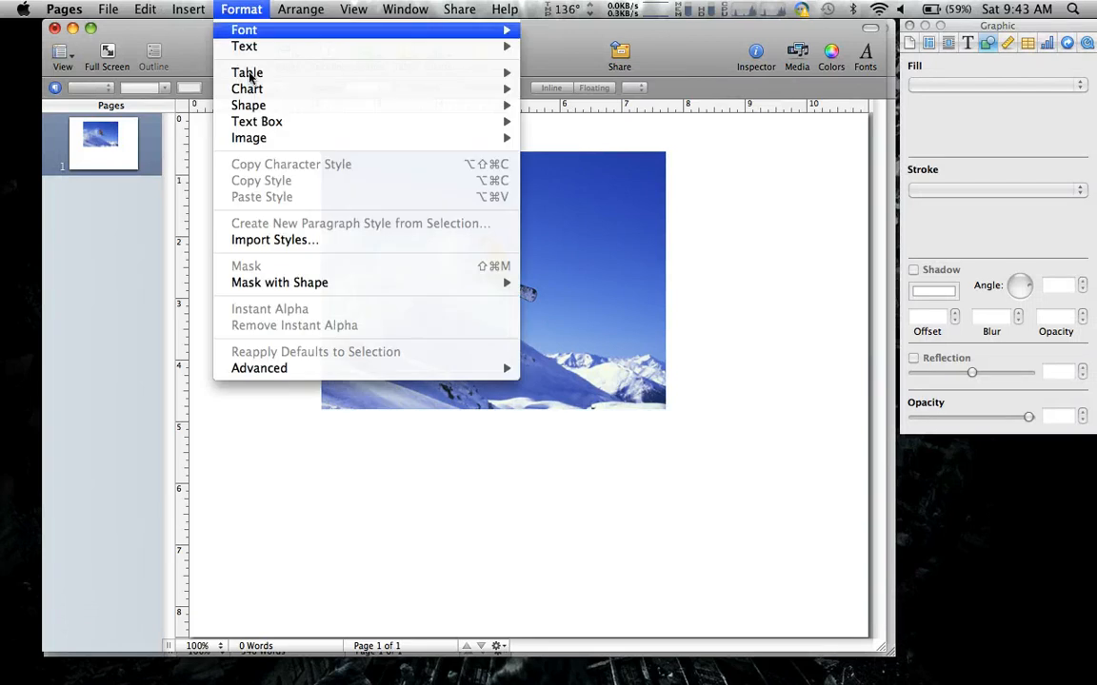
mouse_move(453, 299)
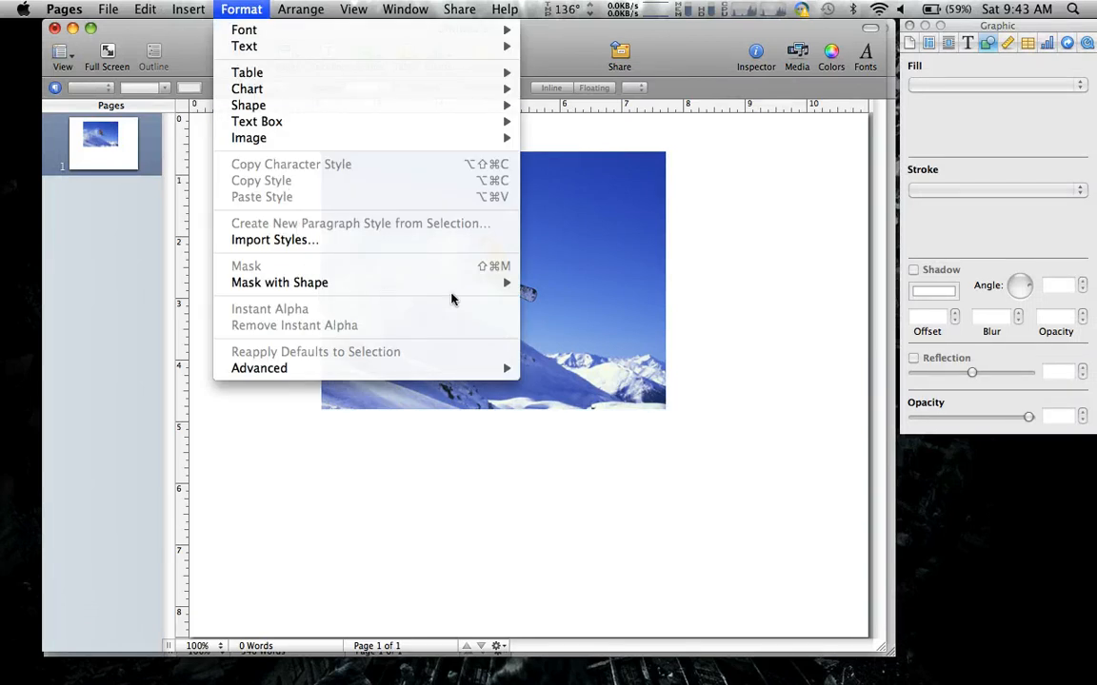
mouse_move(598, 237)
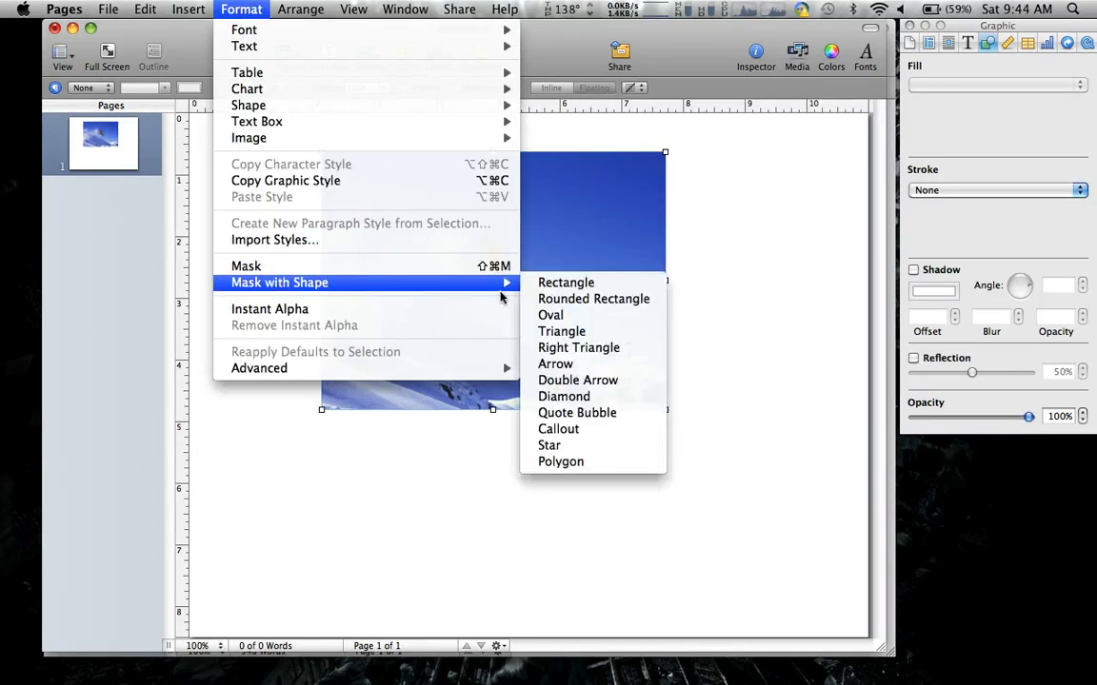
left_click(566, 281)
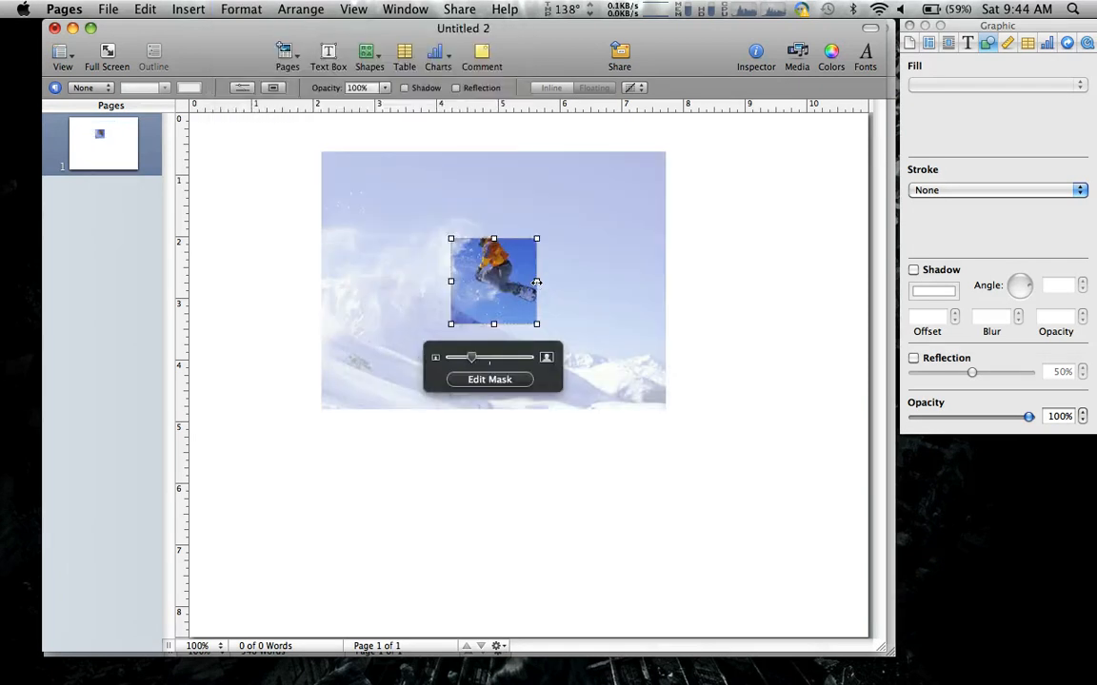
Step: Reshape the mask into a wide strip and enlarge the photo so the rider fills it as a top banner
left_click_drag(536, 280, 843, 281)
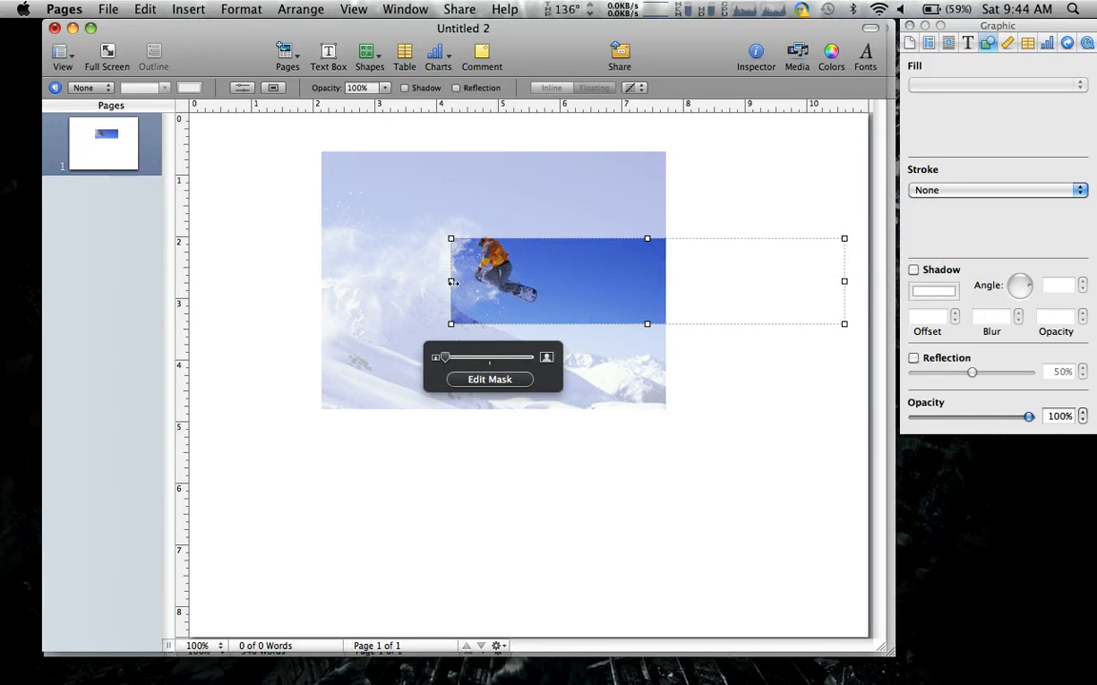
left_click_drag(452, 281, 200, 283)
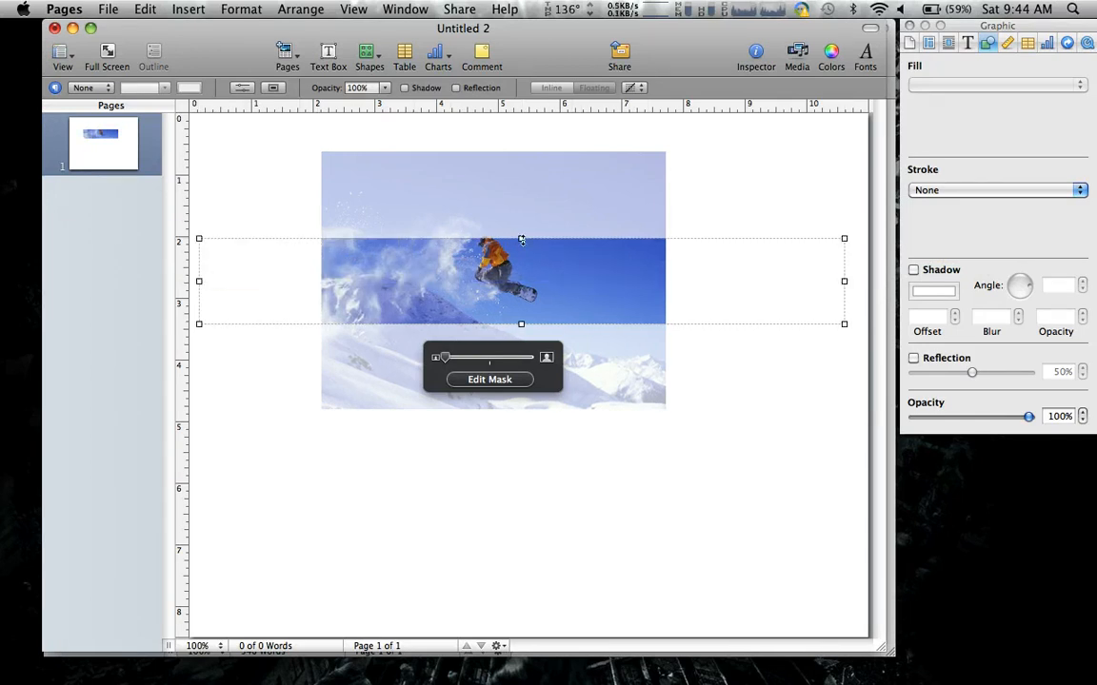
left_click_drag(521, 239, 521, 160)
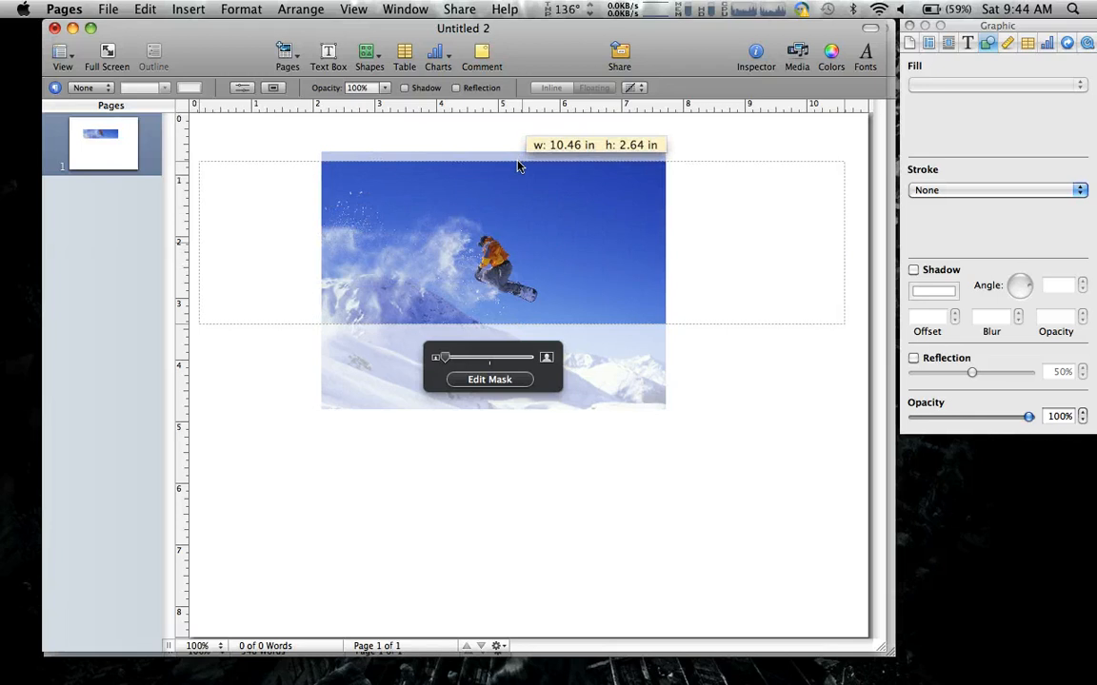
left_click_drag(443, 357, 452, 357)
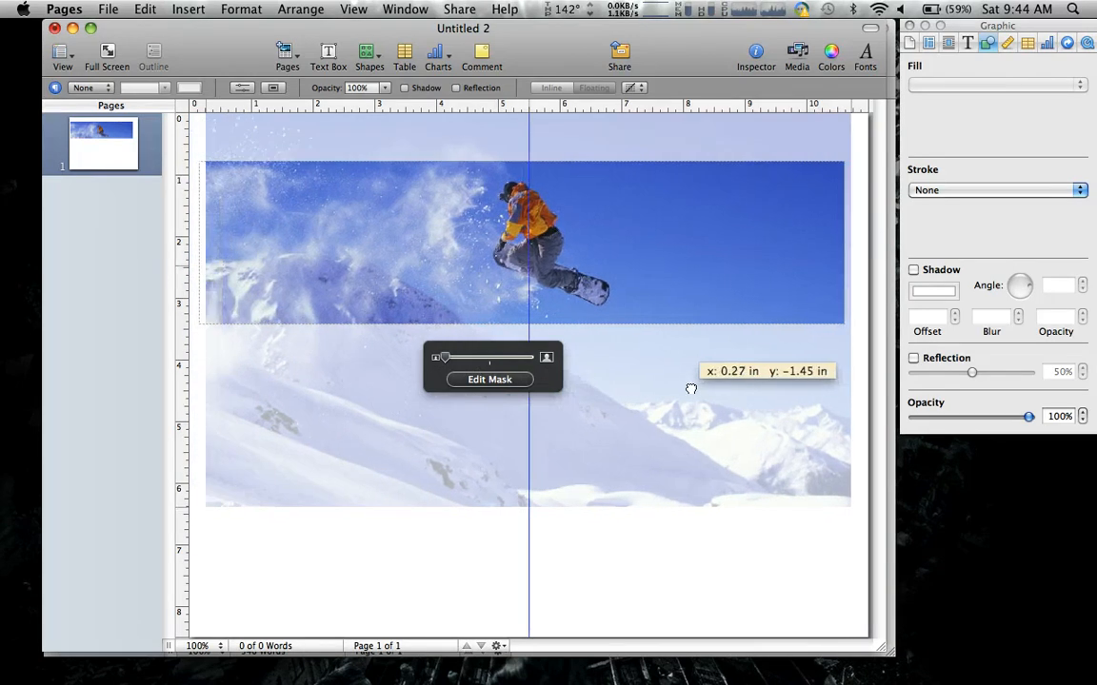
left_click(489, 379)
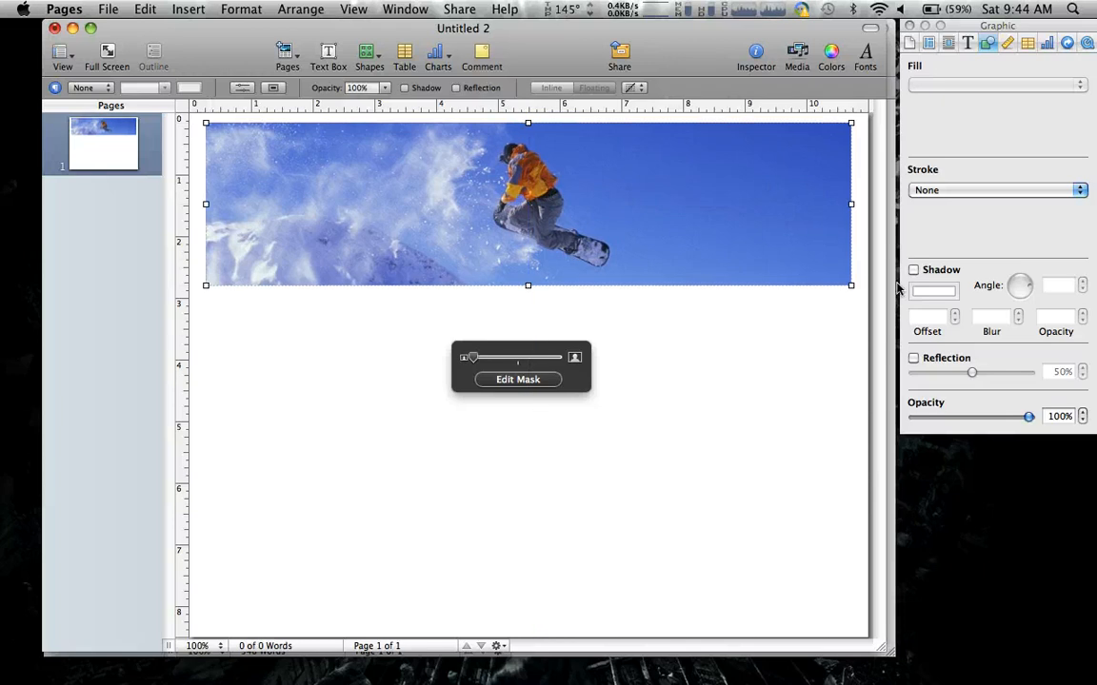
Step: Give the snowboarder banner a drop shadow and deselect it
left_click(913, 269)
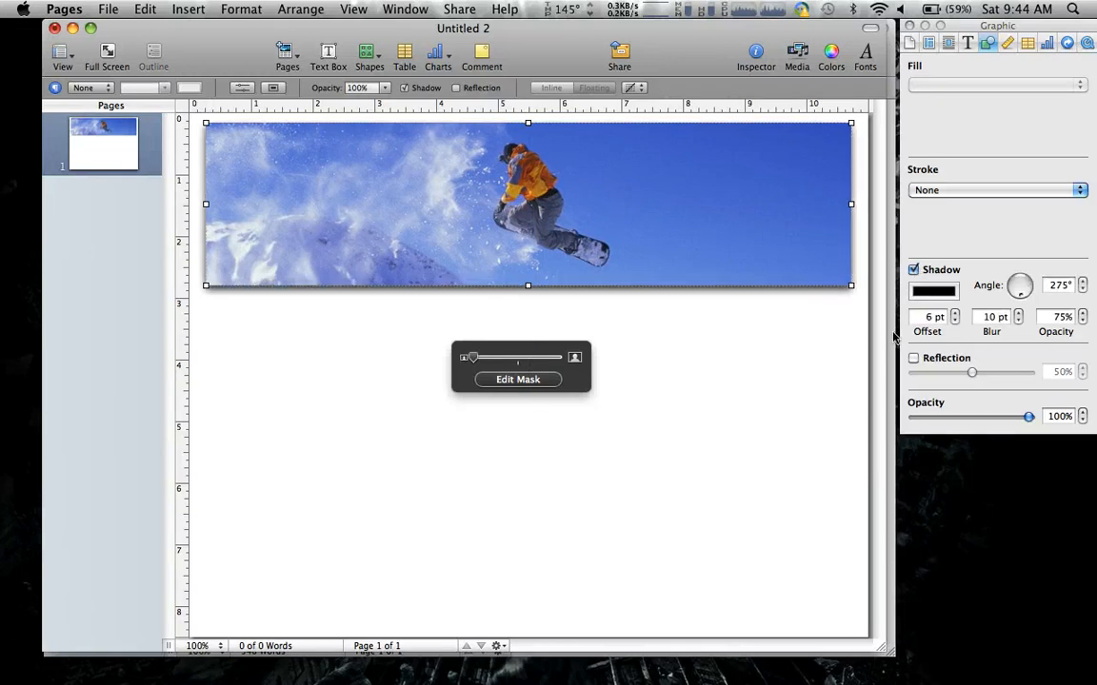
left_click(788, 419)
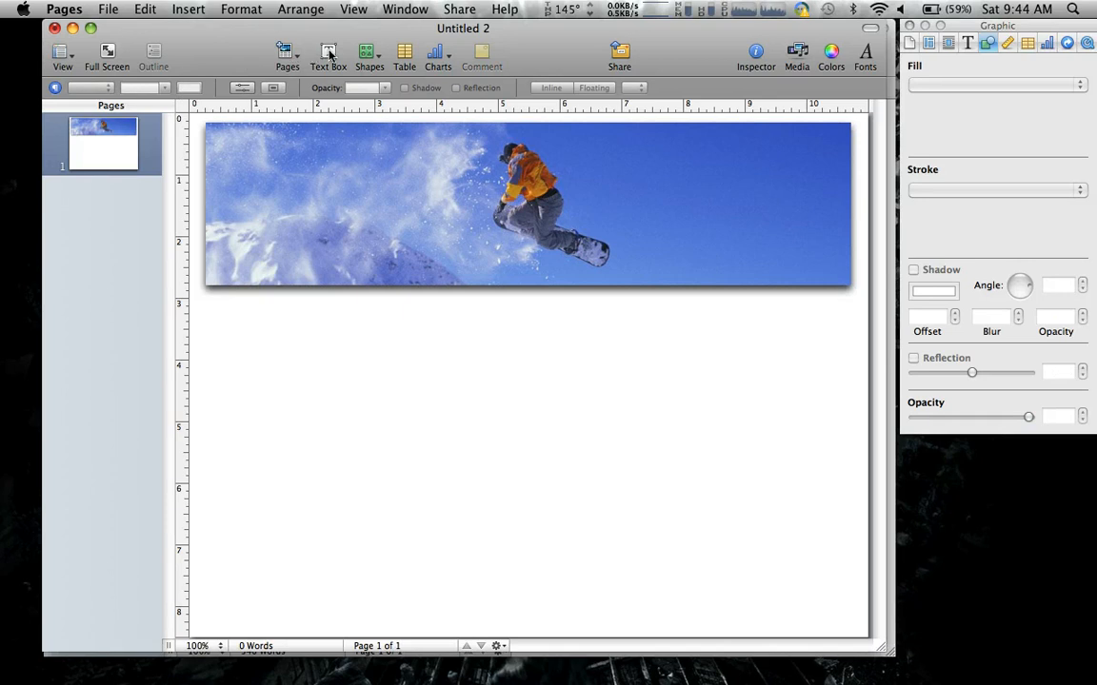
Step: Add a text box reading THE HEIGHTS for the newsletter title
left_click(328, 52)
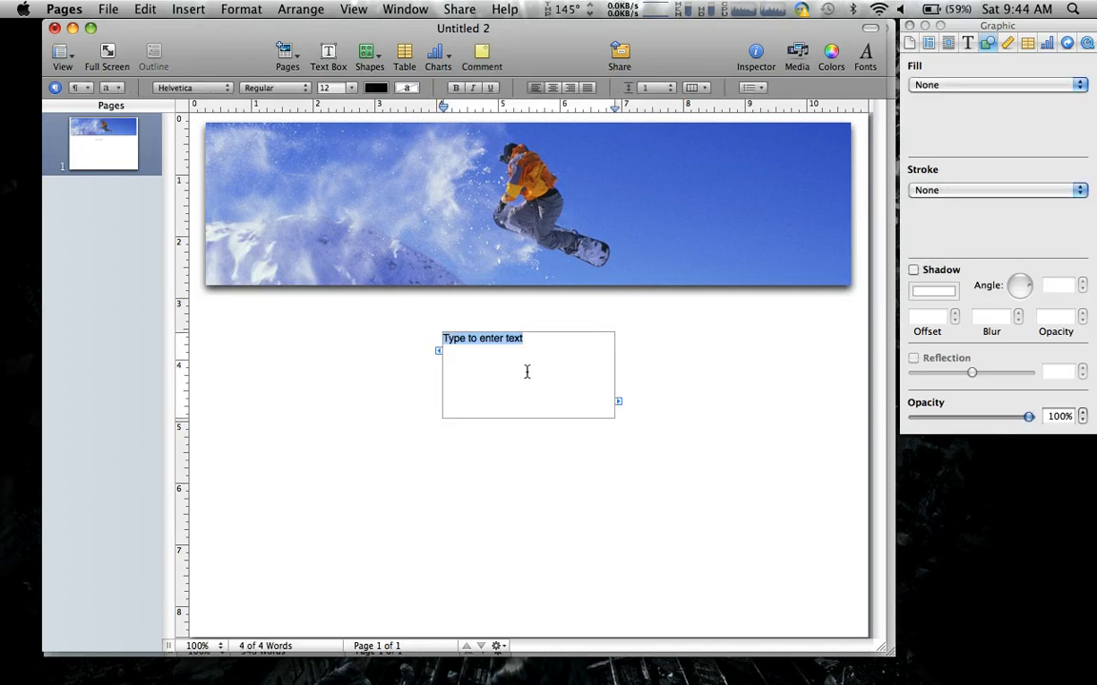
type("THE HEI")
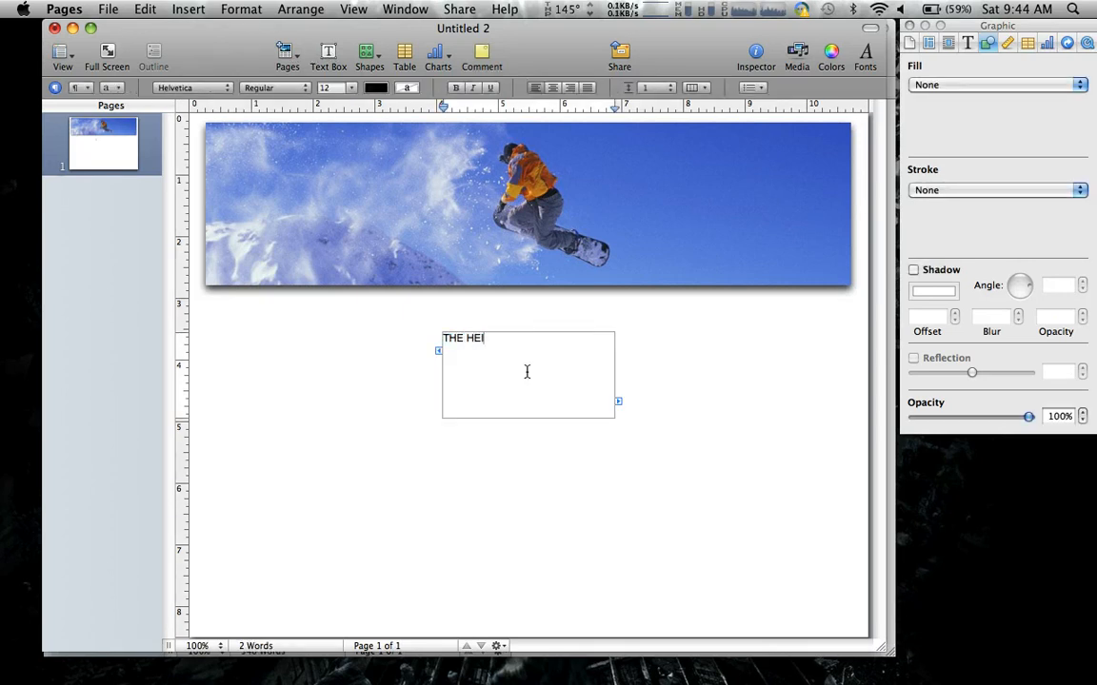
type("GHTS")
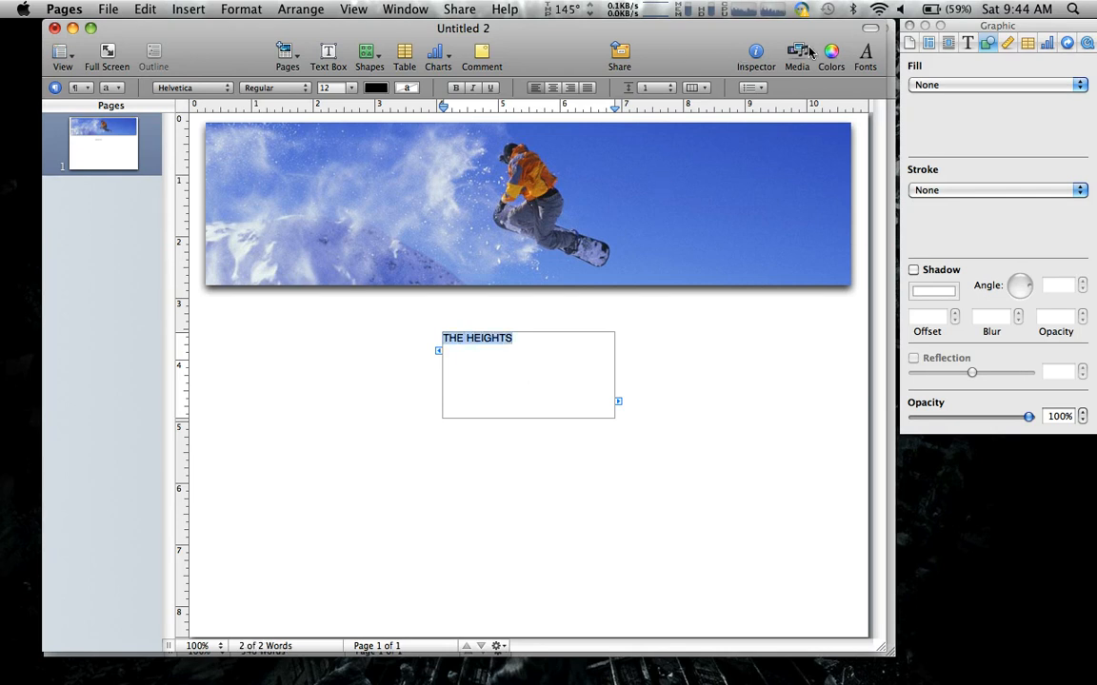
Step: Make the title white at 36 pt and widen its box to fit onto the banner
left_click(830, 53)
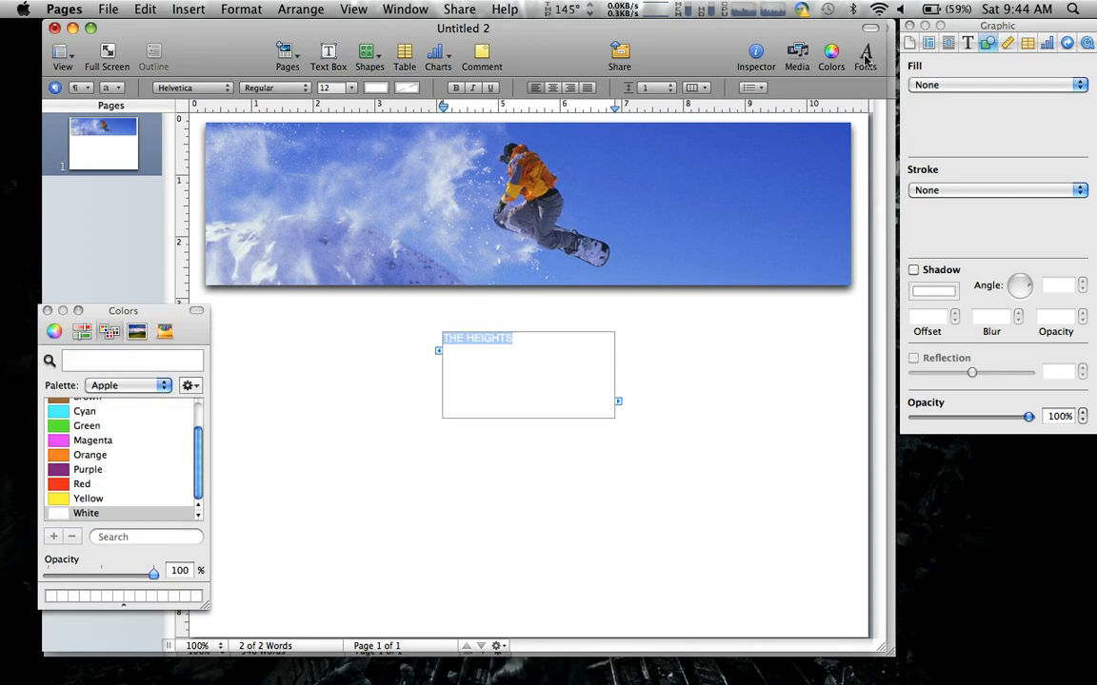
left_click(864, 52)
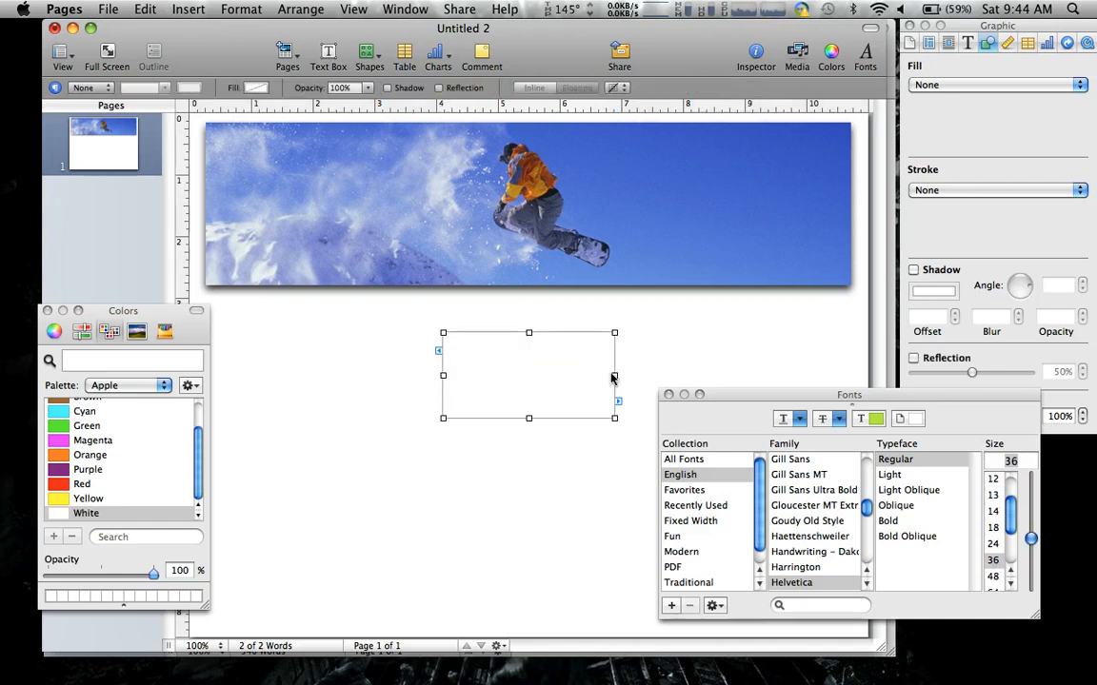
left_click_drag(614, 375, 739, 375)
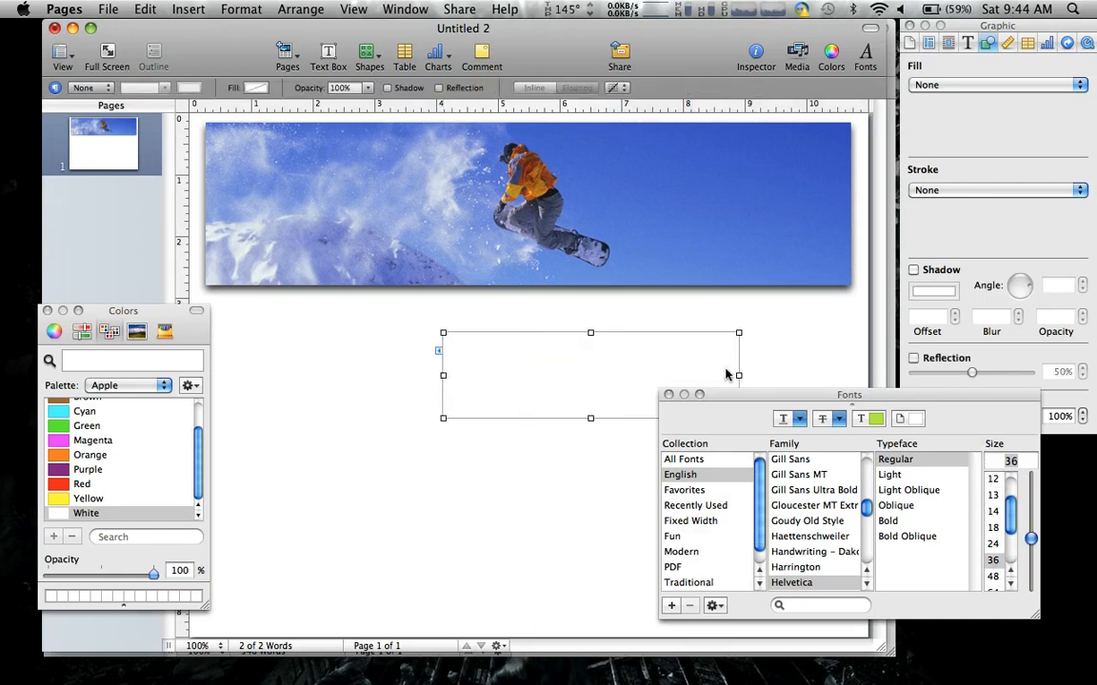
mouse_move(591, 419)
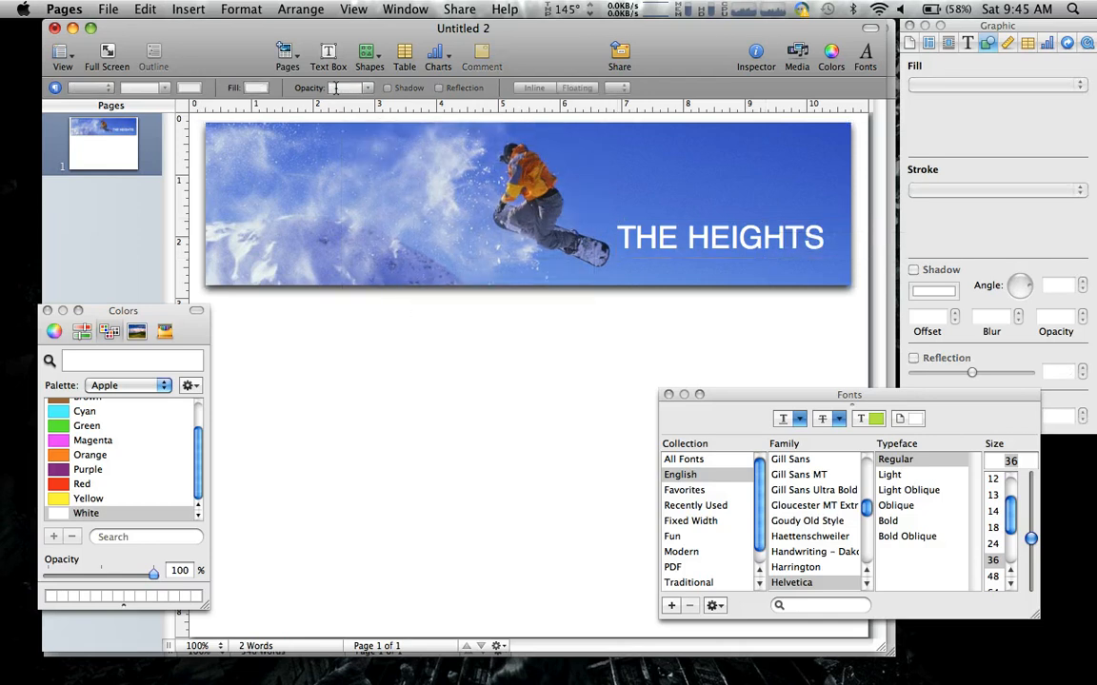
Step: Add a second text box with the 'volume 14 issue 14' subtitle line
left_click(329, 52)
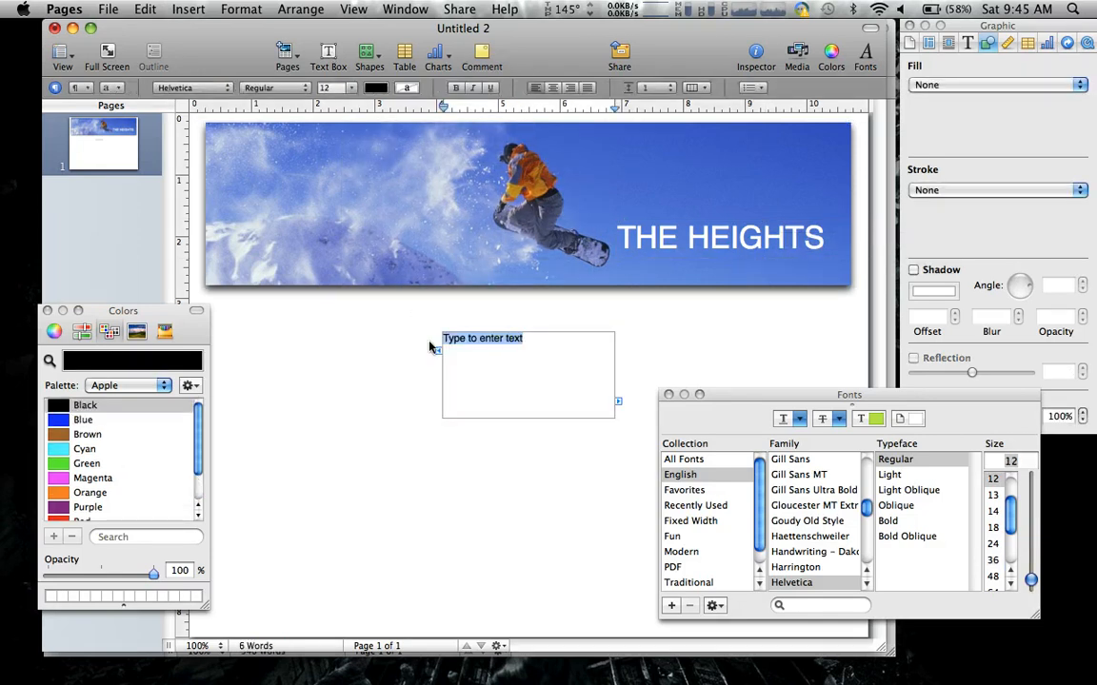
type("voleume")
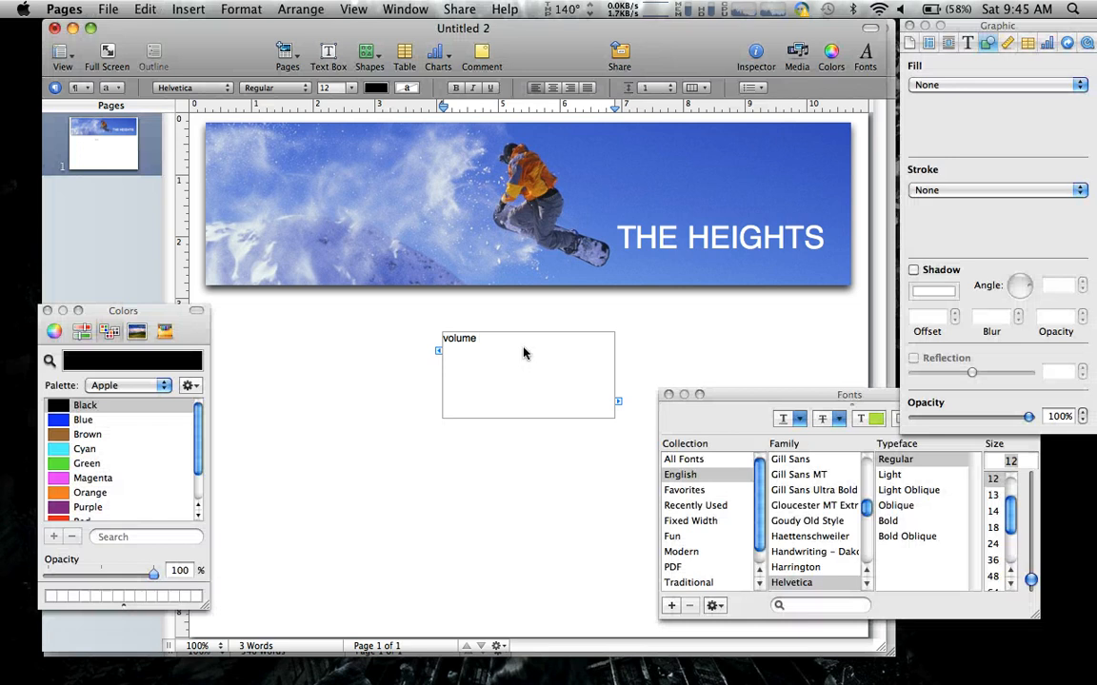
type("14 is")
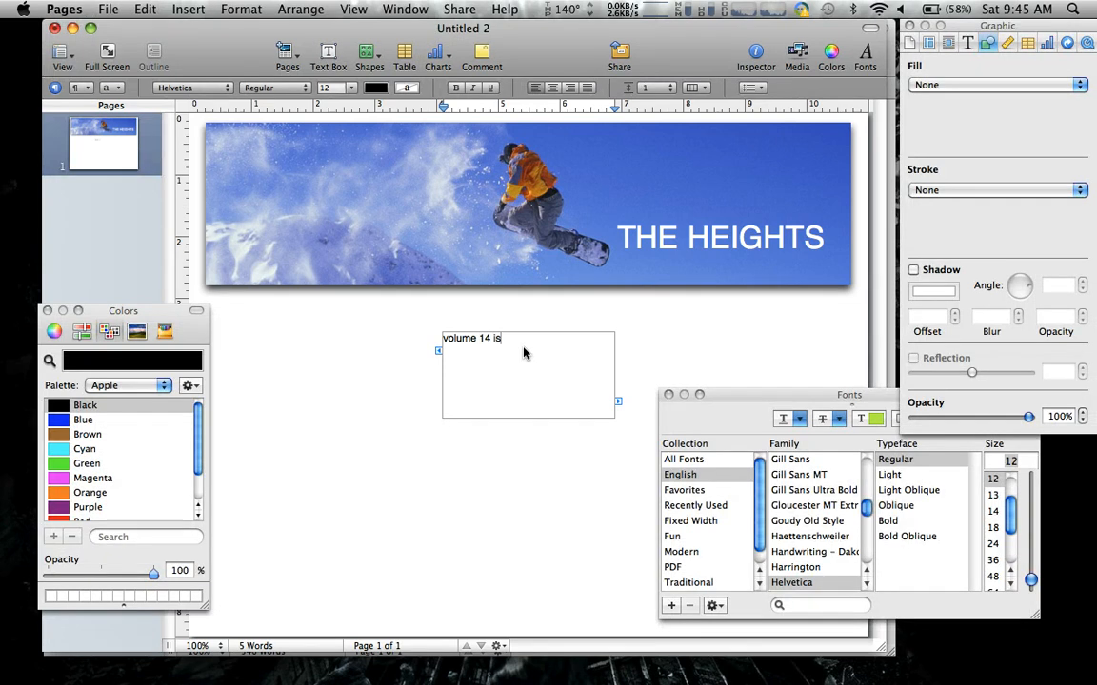
type("issue 14")
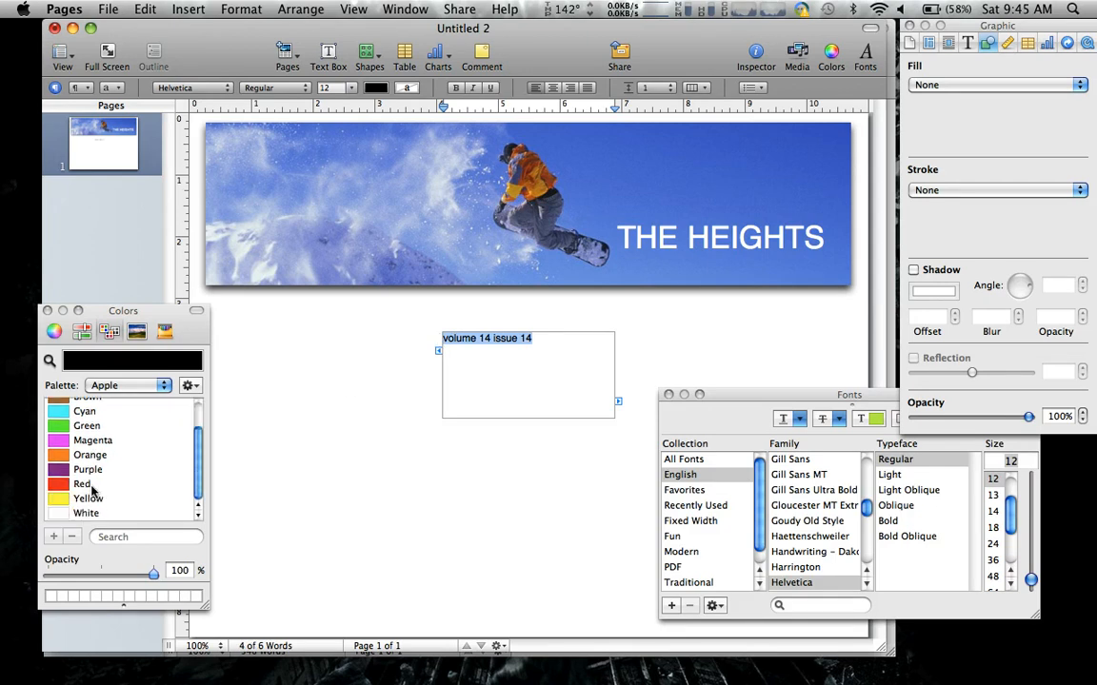
Step: Colour the volume line white and align it under THE HEIGHTS on the banner
left_click(86, 512)
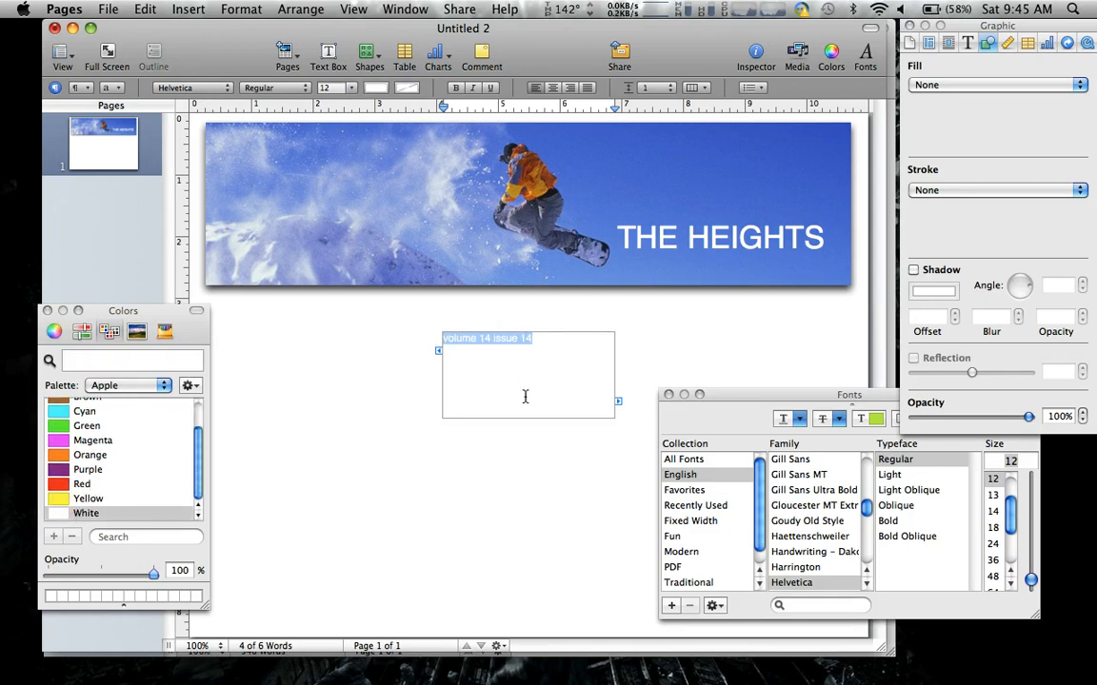
left_click(534, 350)
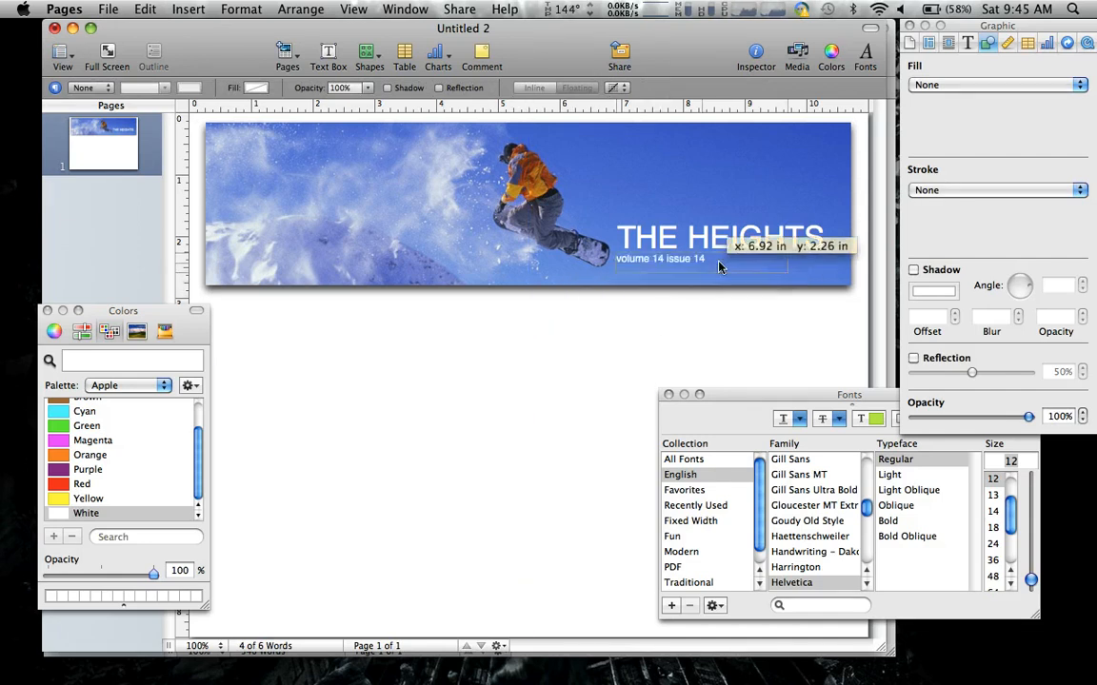
left_click(666, 261)
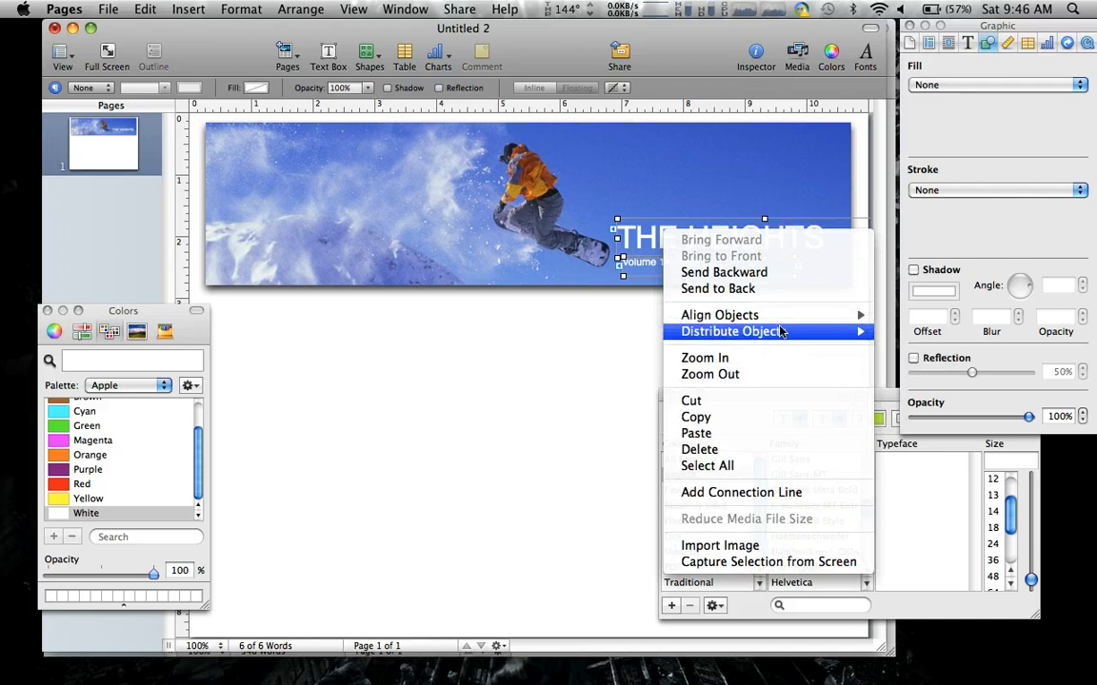
mouse_move(720, 315)
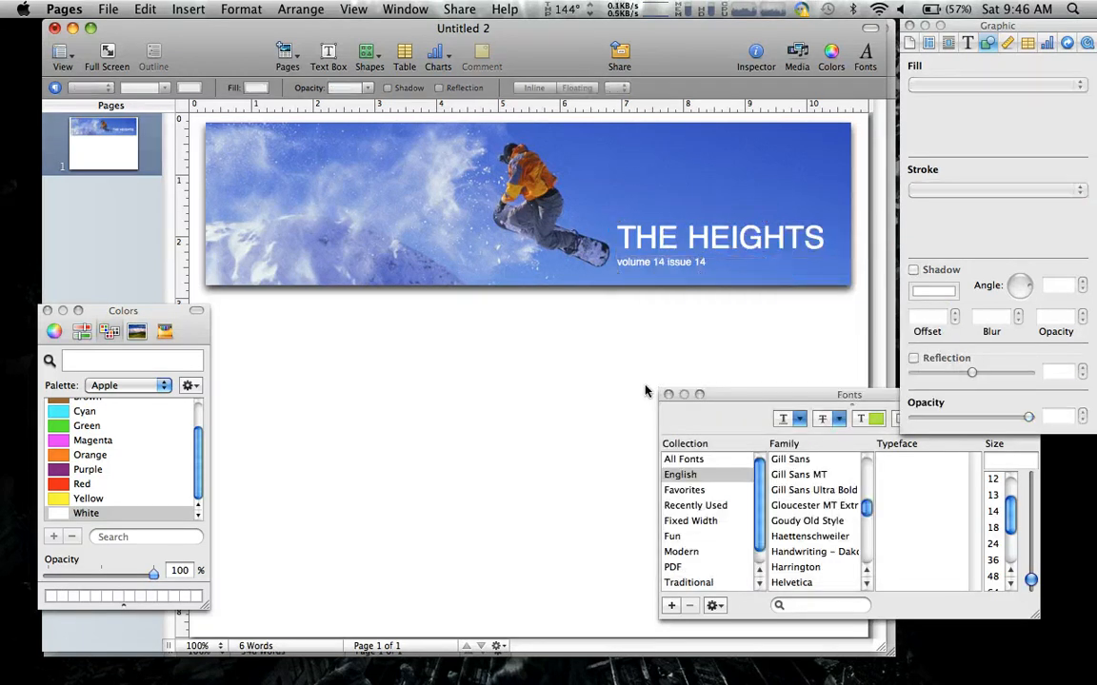
left_click(668, 394)
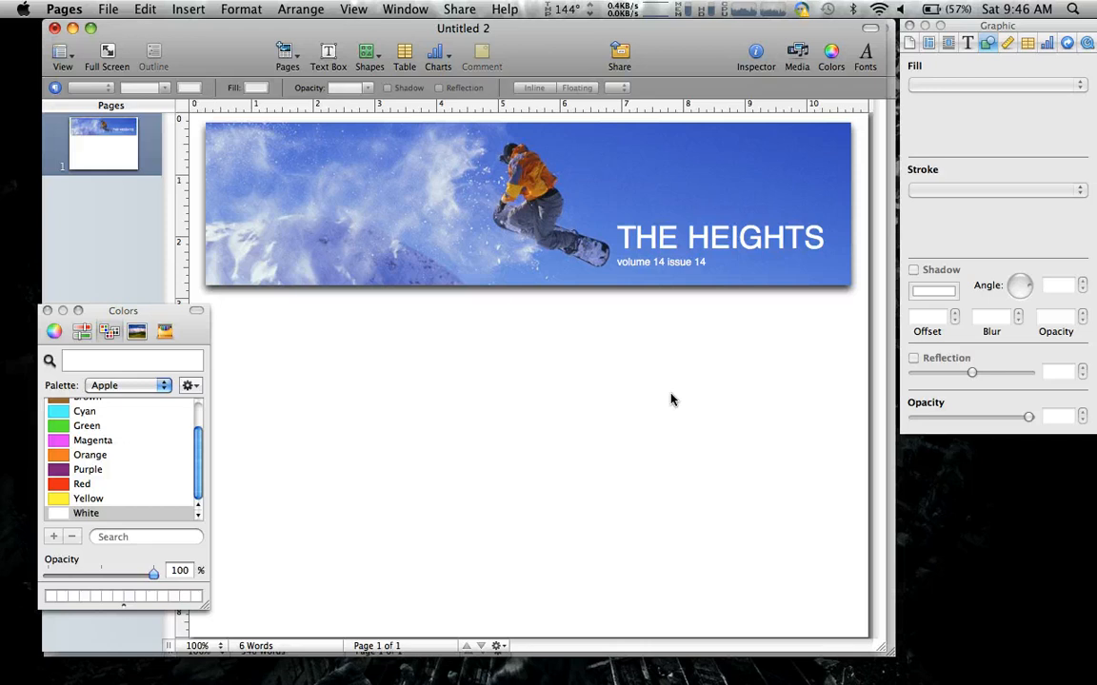
Step: Add two linked, equally sized text boxes side by side beneath the banner as columns
left_click(47, 311)
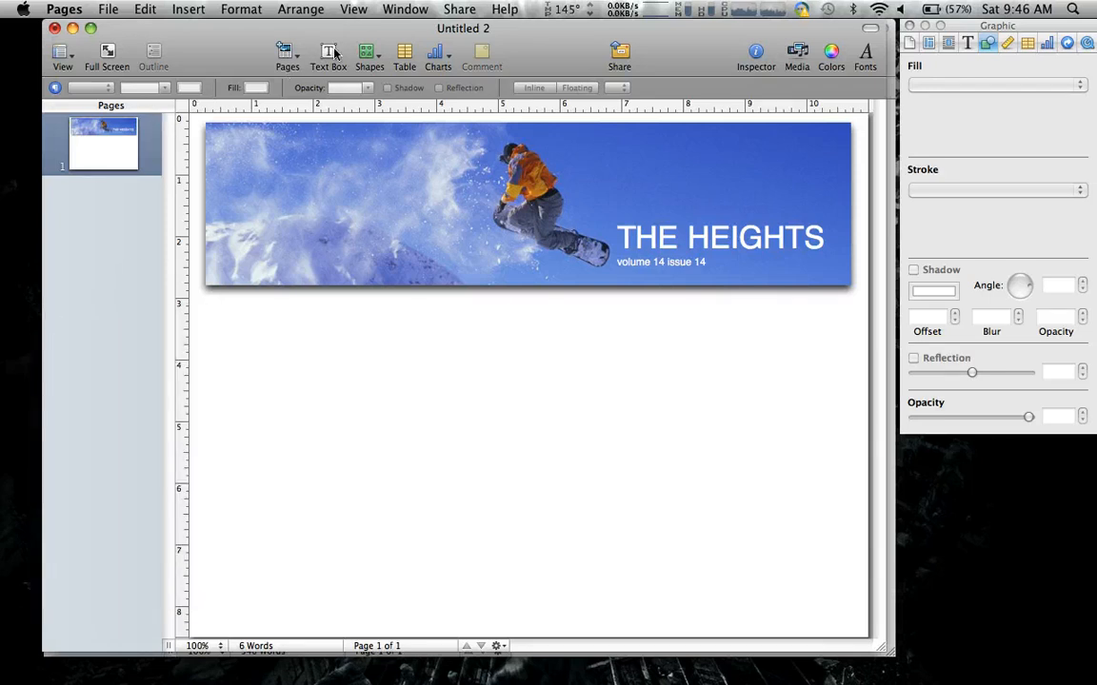
left_click(328, 57)
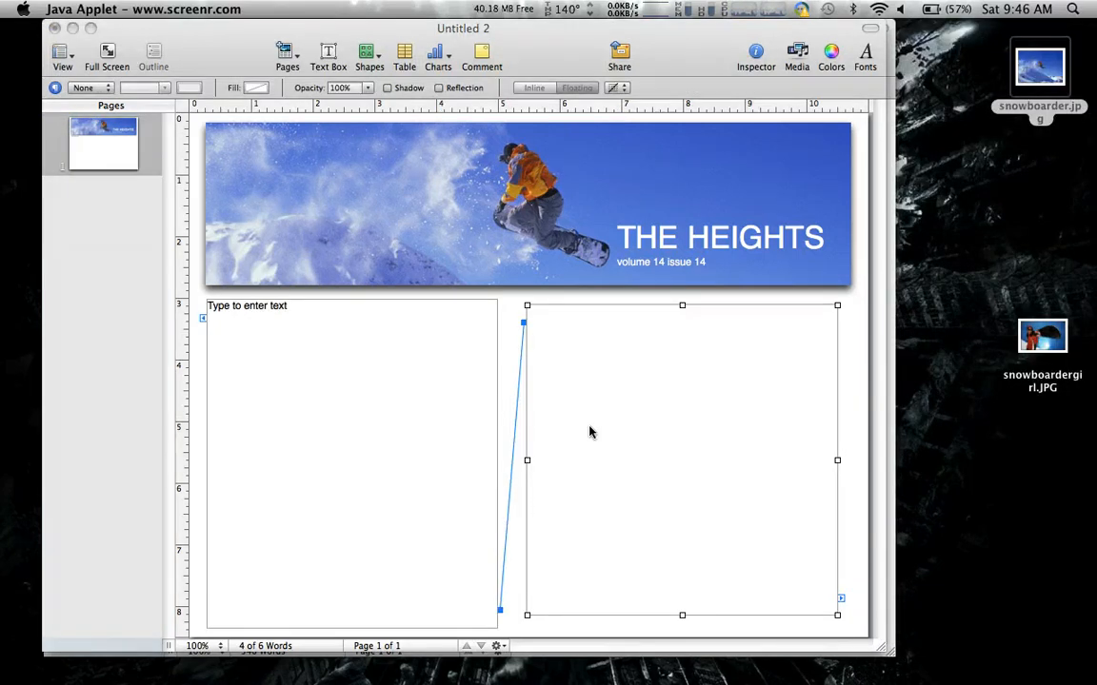
mouse_move(528, 311)
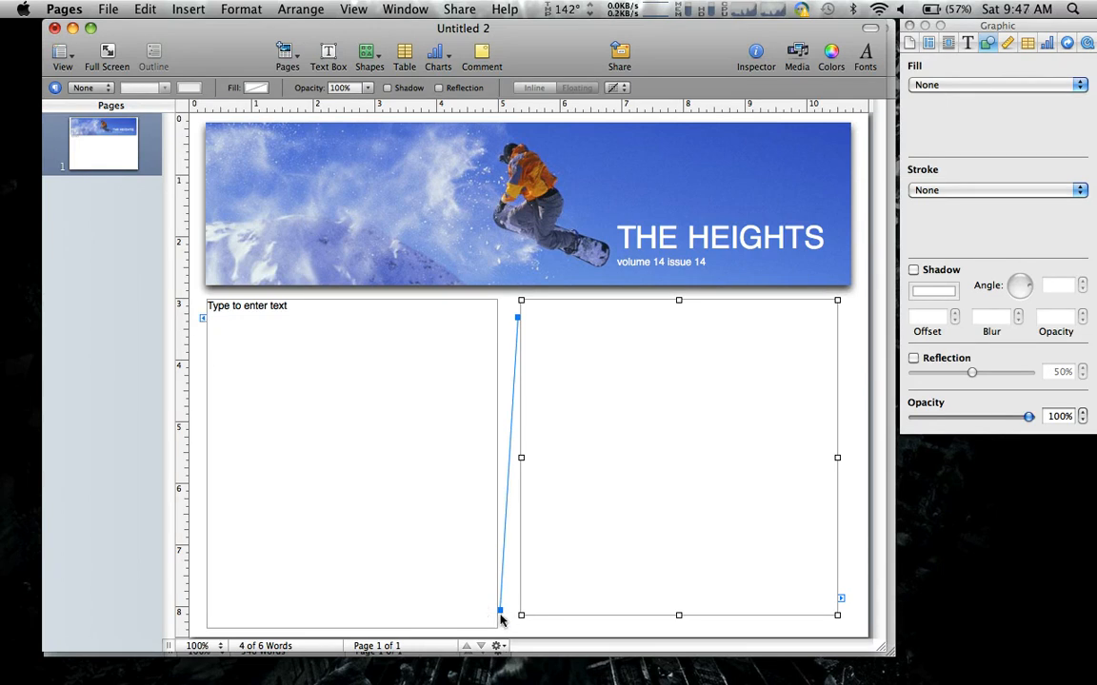
mouse_move(839, 615)
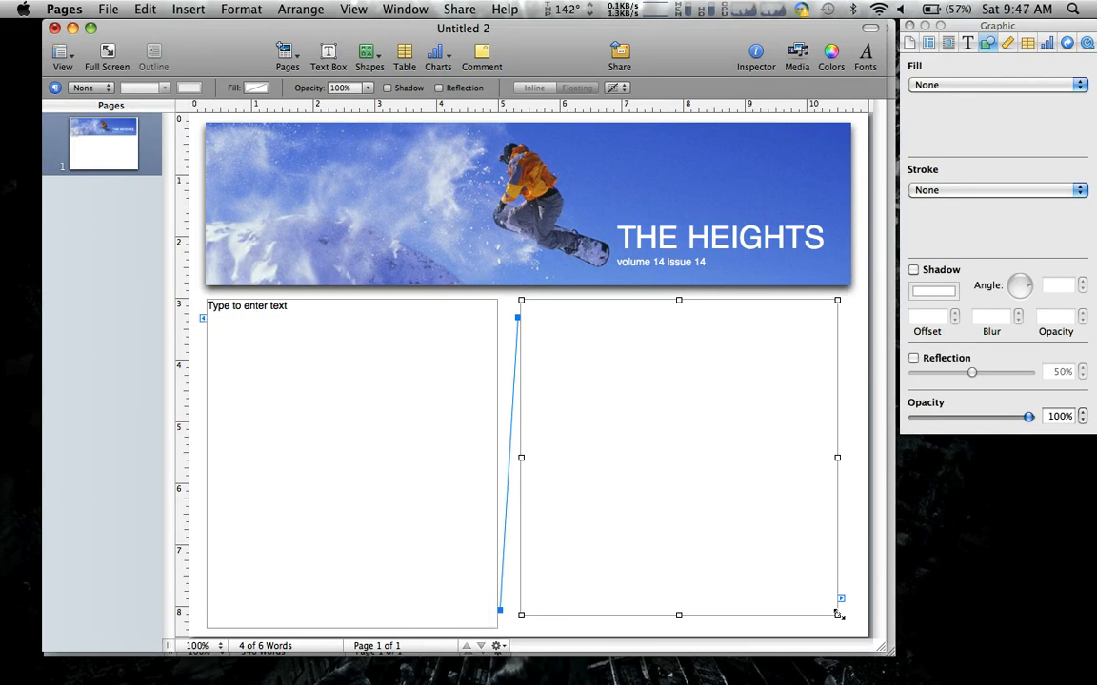
left_click_drag(840, 614, 847, 624)
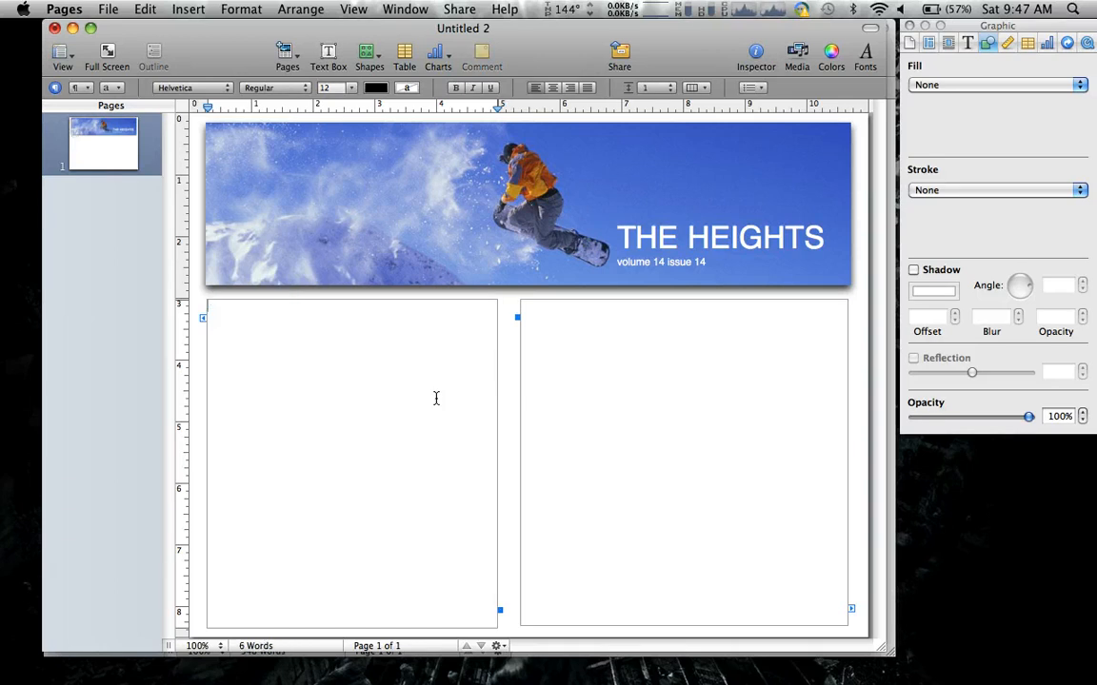
Step: Fill the left column with repeated 'This sample text.' until it flows into the right column
type("This")
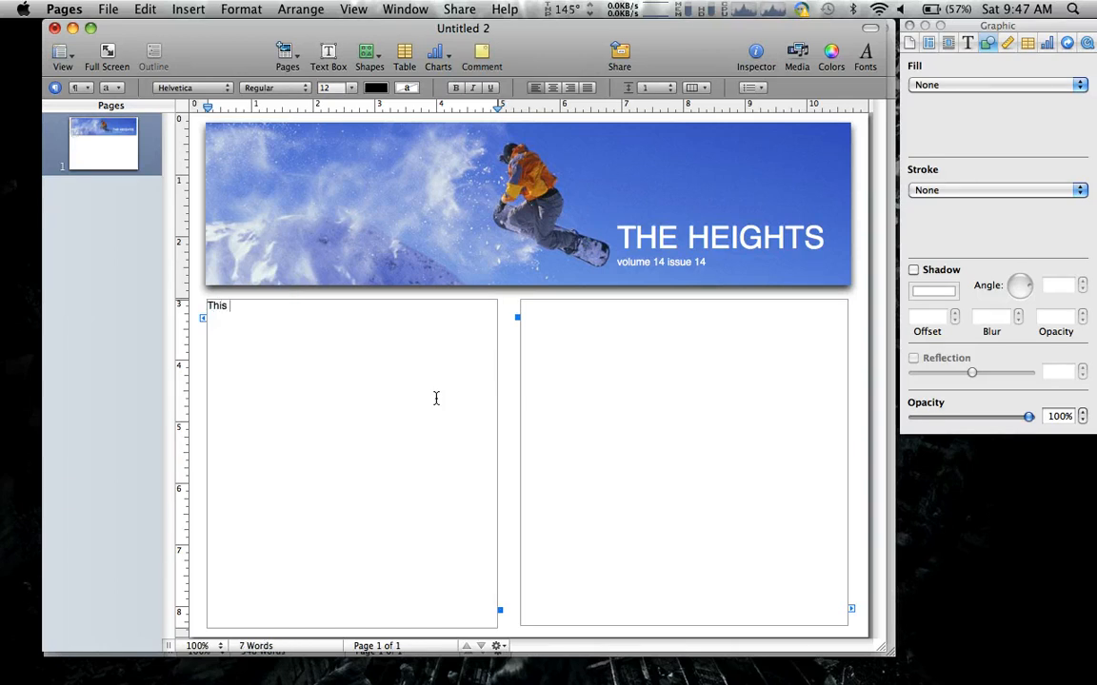
type("same")
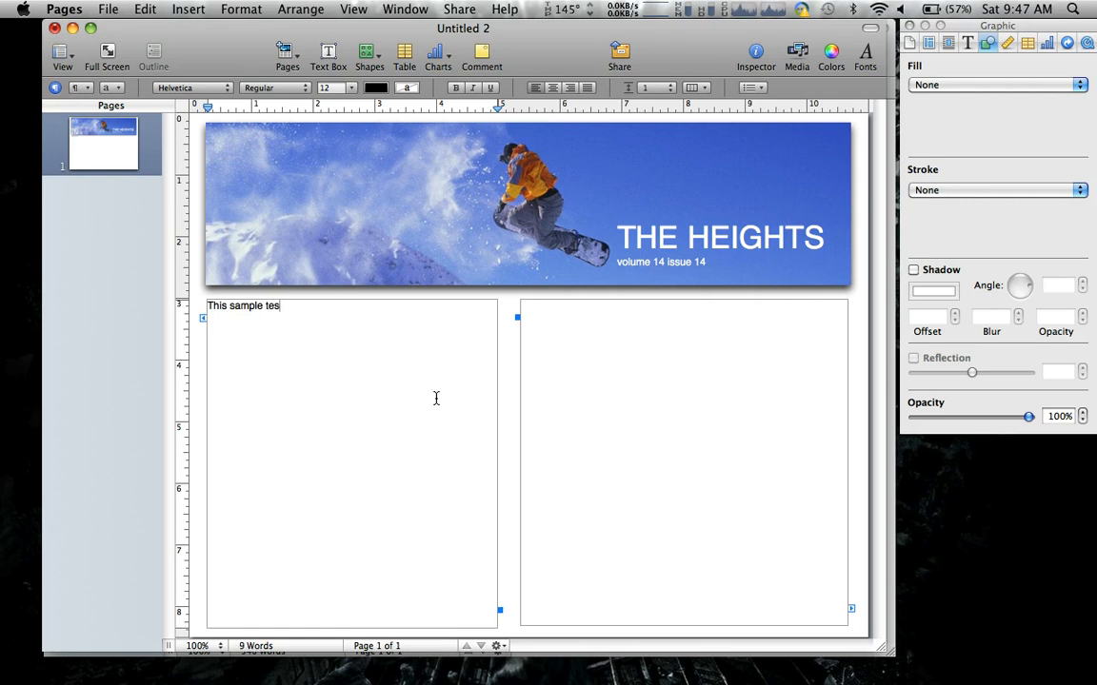
type("t")
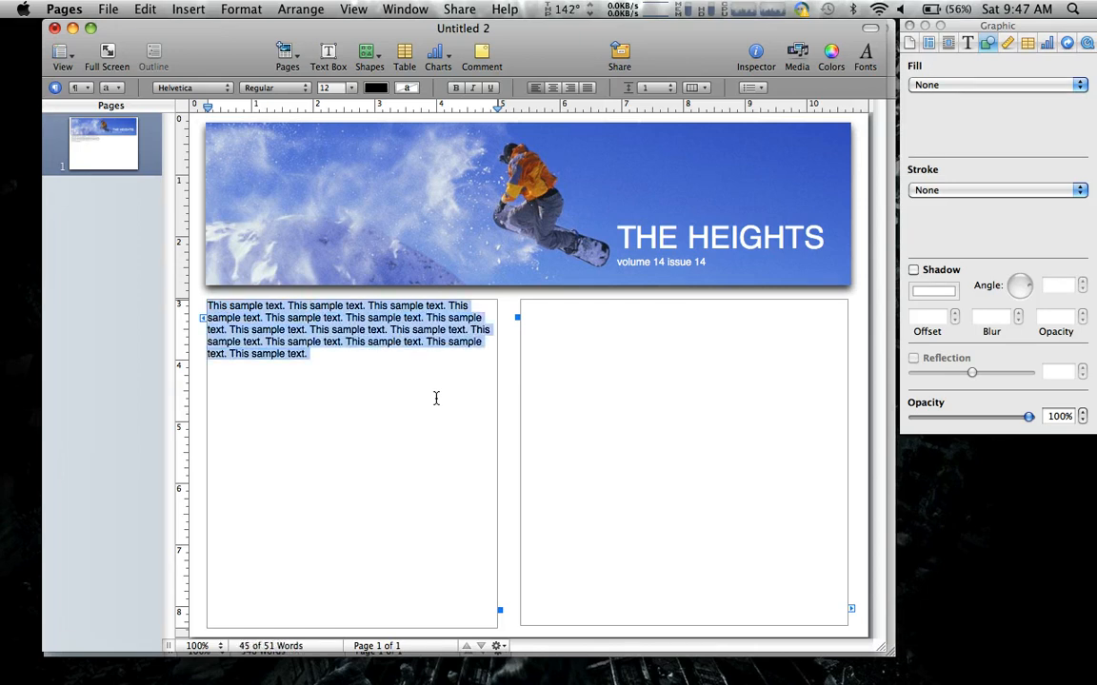
left_click(436, 398)
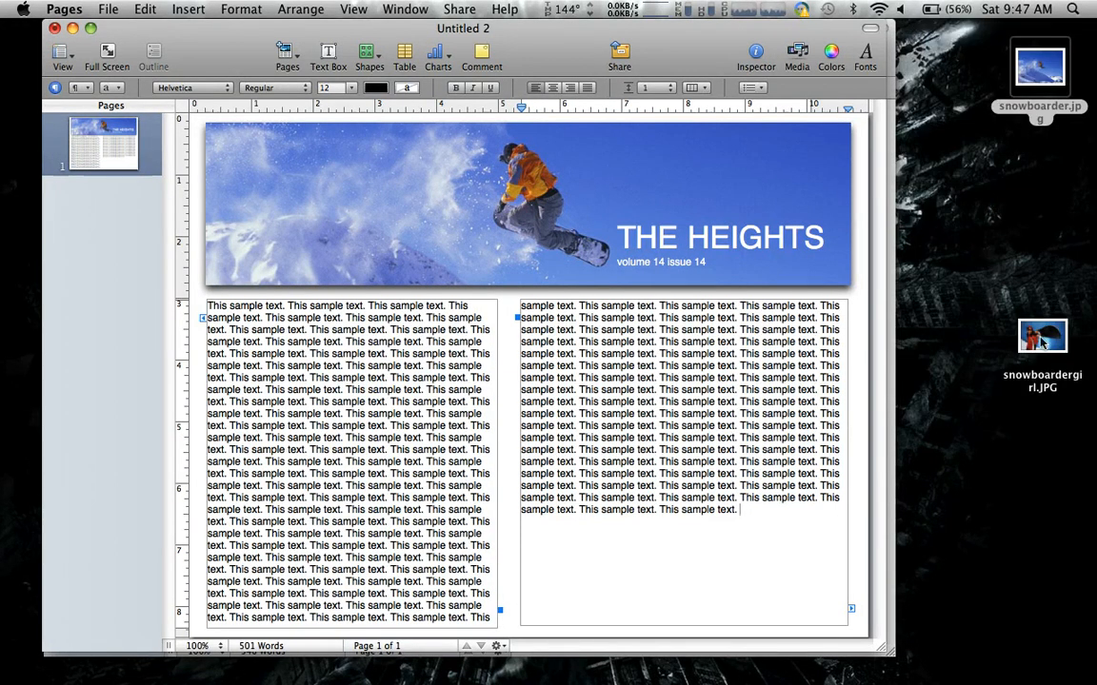
Step: Drop snowboardergirl.JPG across the middle of both columns and tilt it at an angle
left_click_drag(1042, 335, 509, 467)
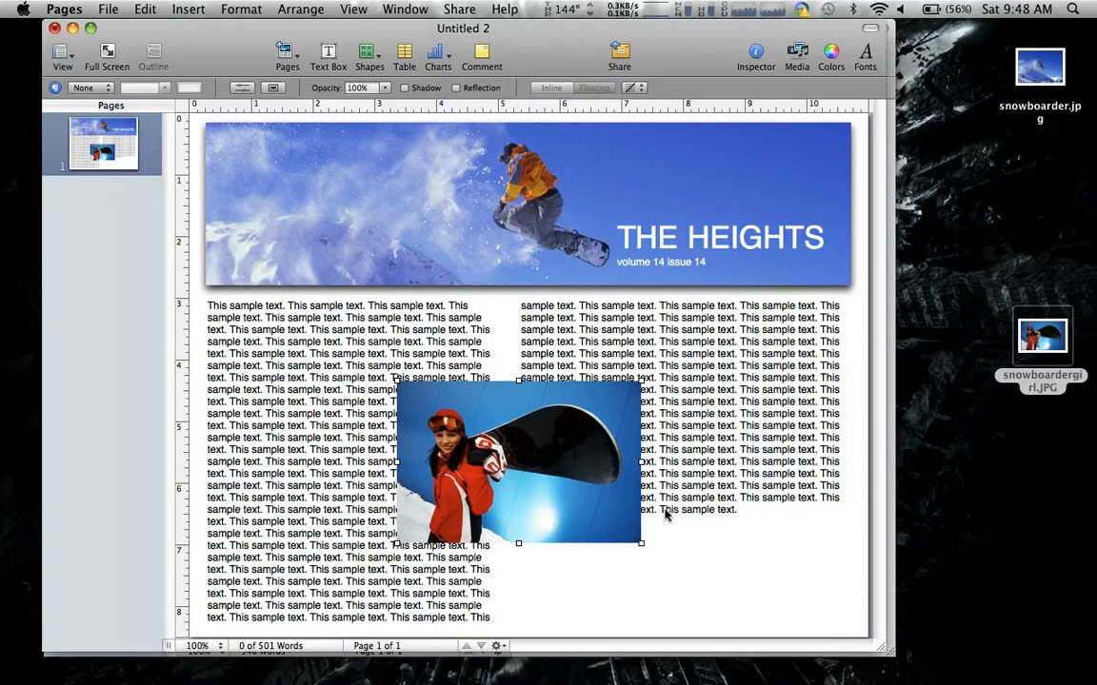
mouse_move(521, 383)
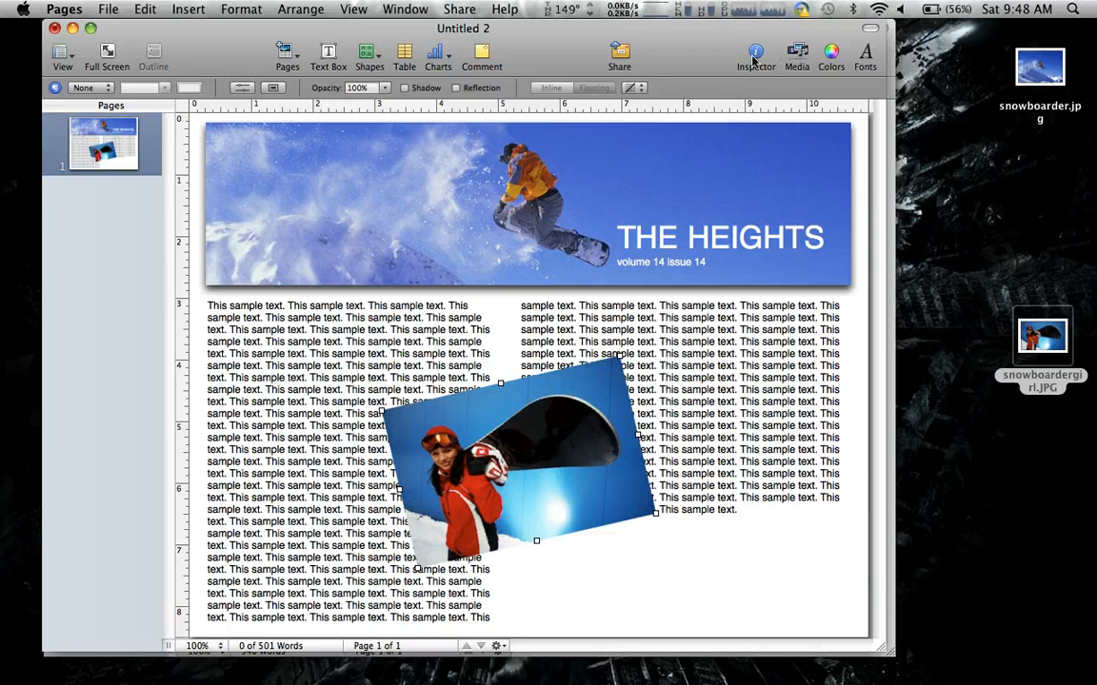
left_click(755, 52)
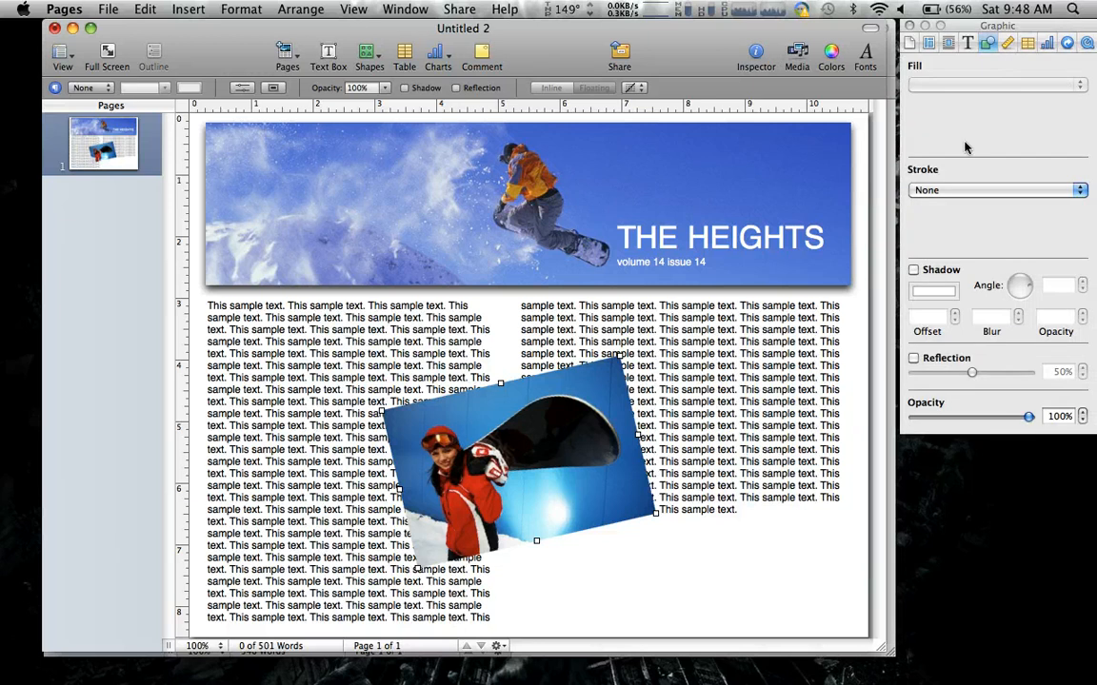
Step: Enable 'Object causes wrap' for the tilted photo and choose wrapping on both sides
left_click(949, 42)
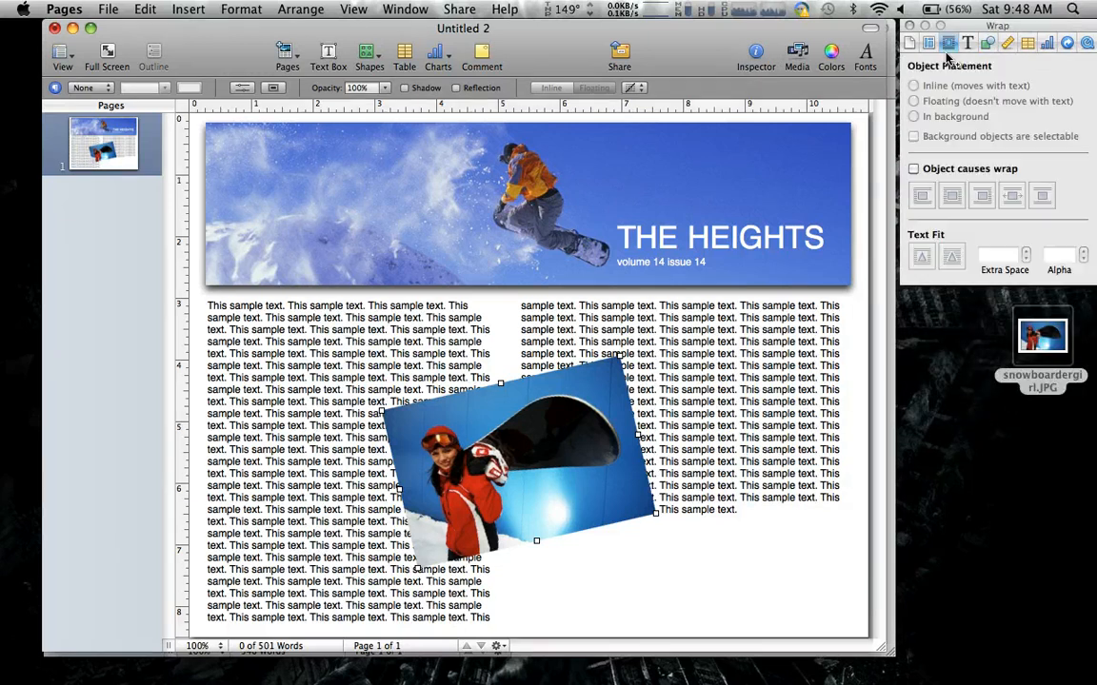
left_click(913, 168)
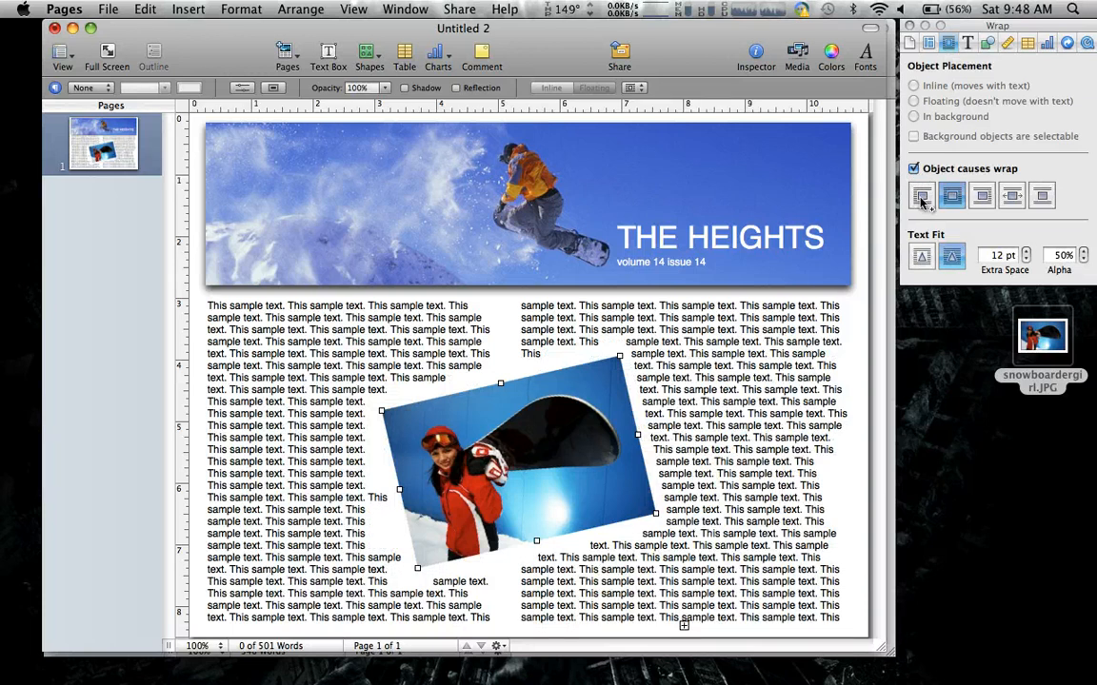
left_click(982, 195)
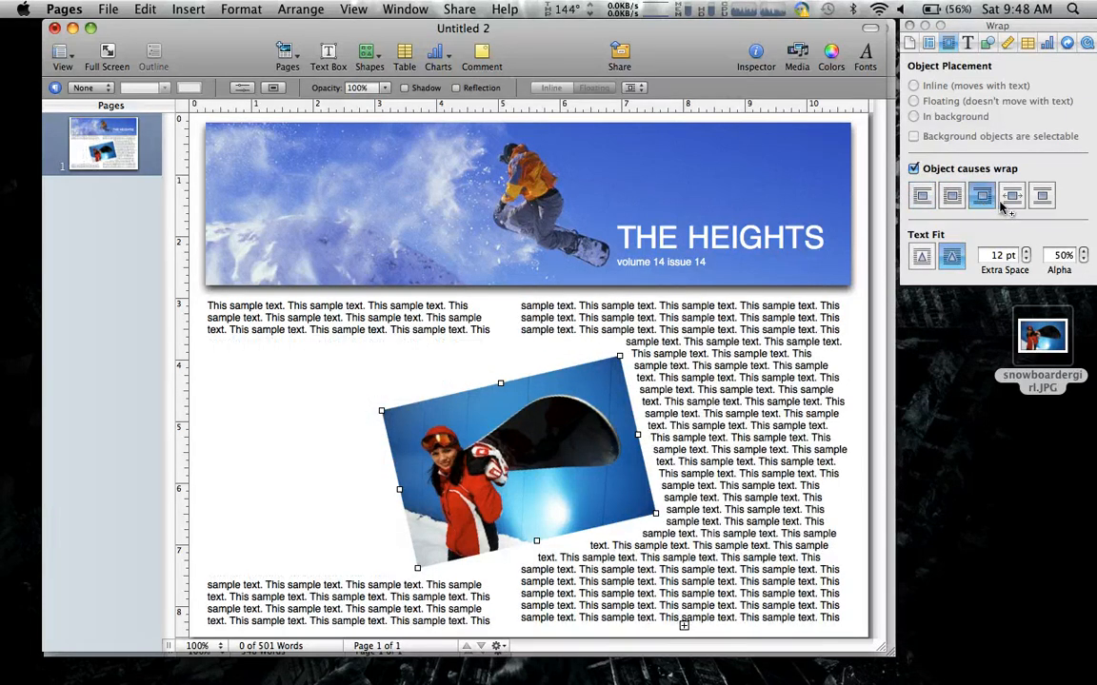
left_click(1041, 195)
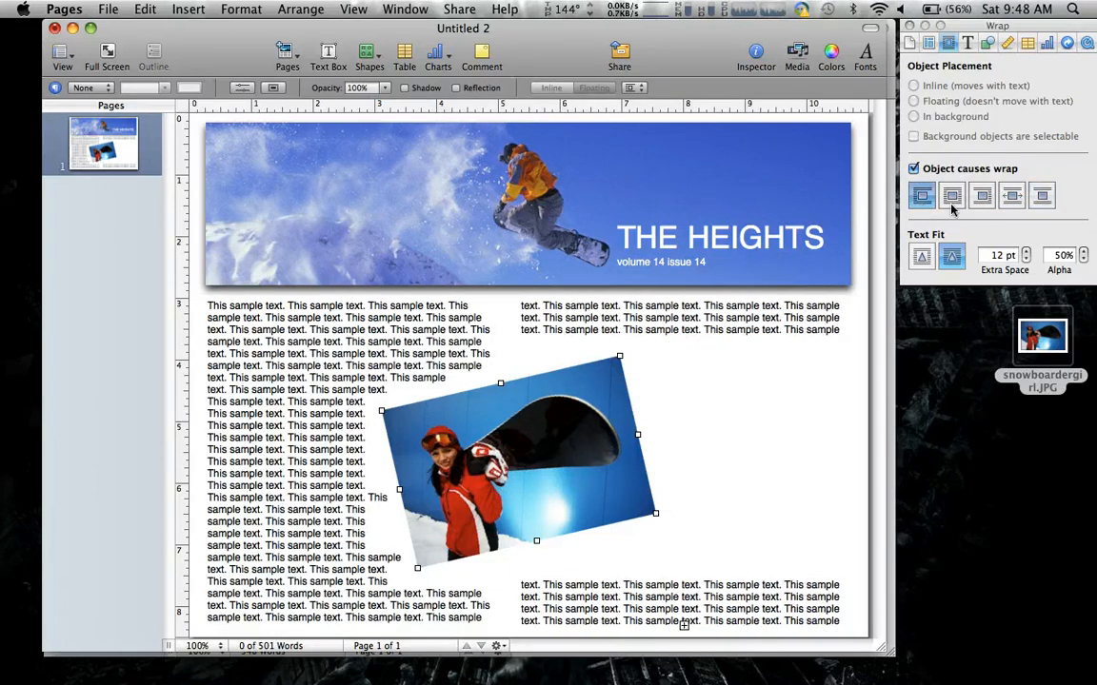
left_click(952, 195)
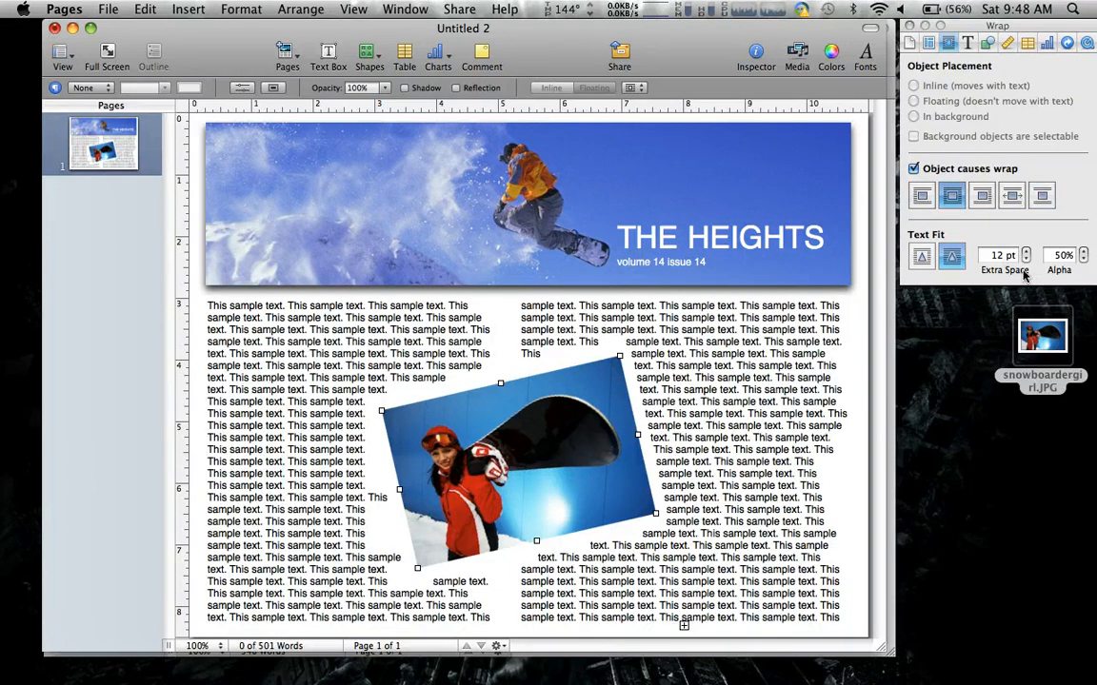
Step: Set Extra Space to 10 pt and use the image-outline Text Fit so text hugs the photo
left_click(1026, 250)
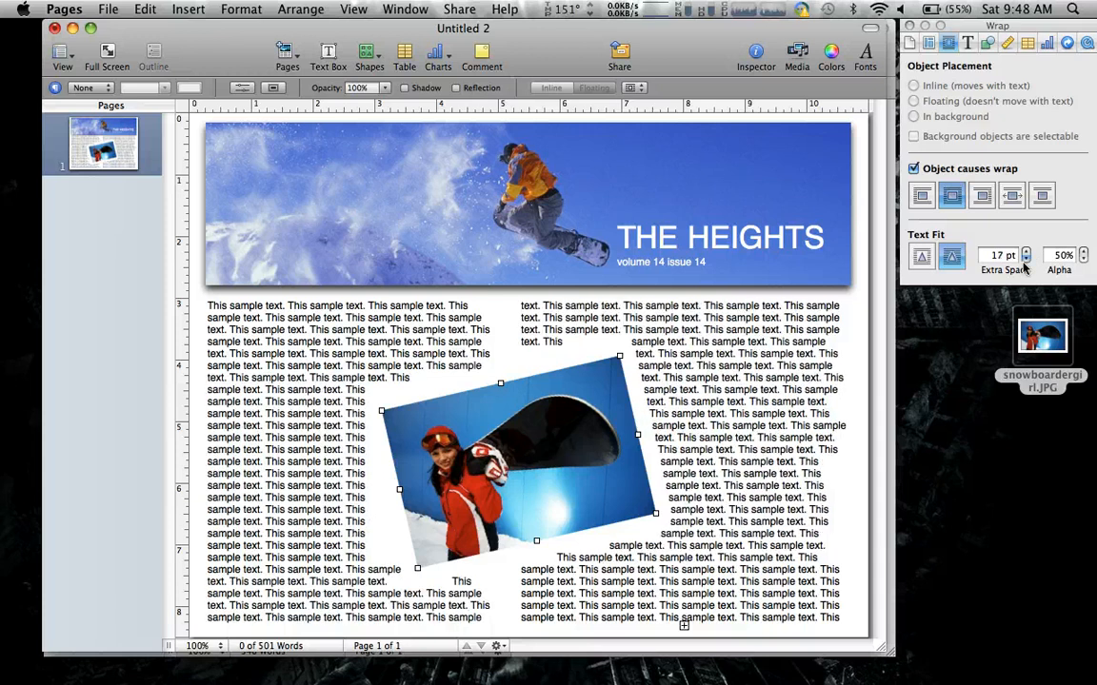
left_click(1025, 259)
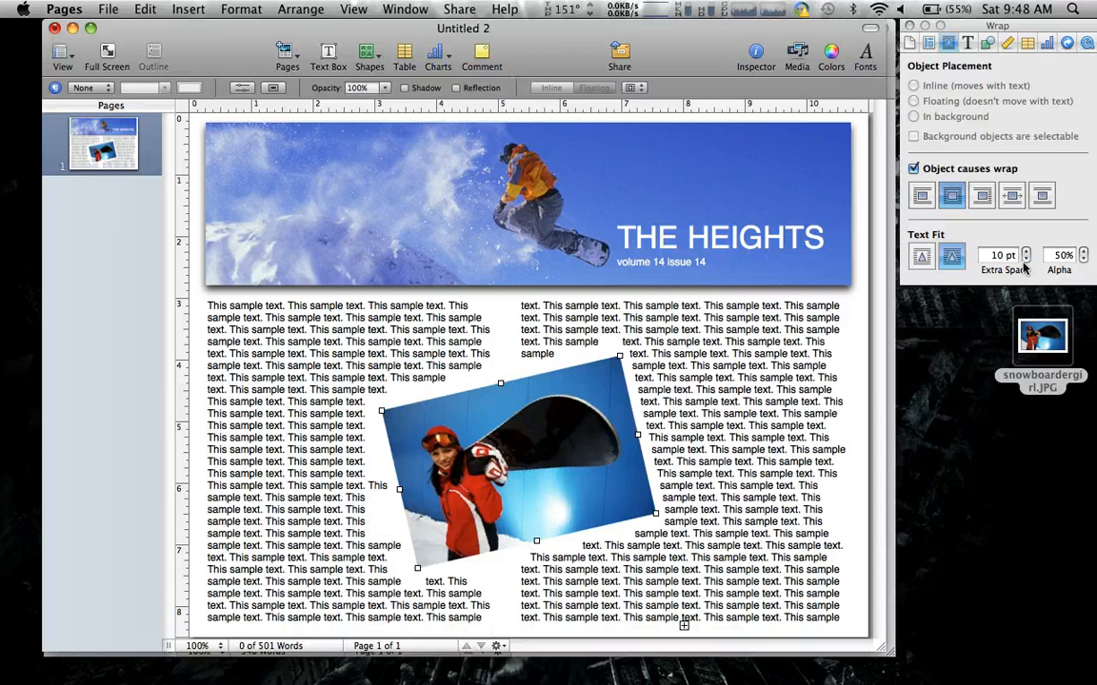
left_click(1083, 259)
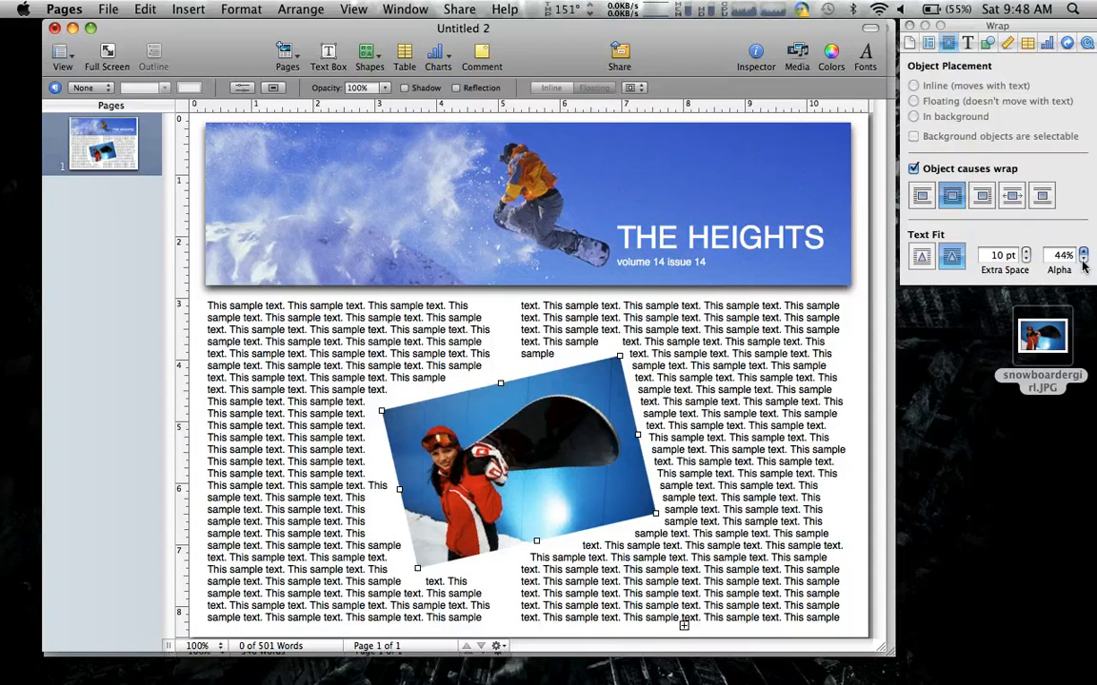
left_click(1084, 250)
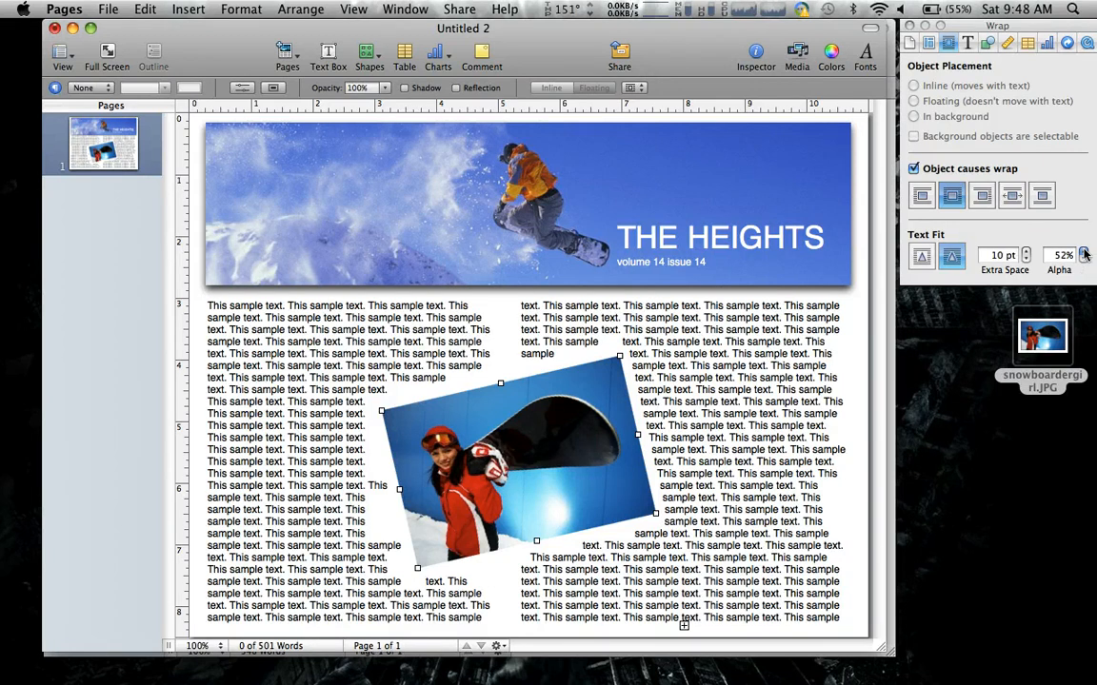
left_click(920, 256)
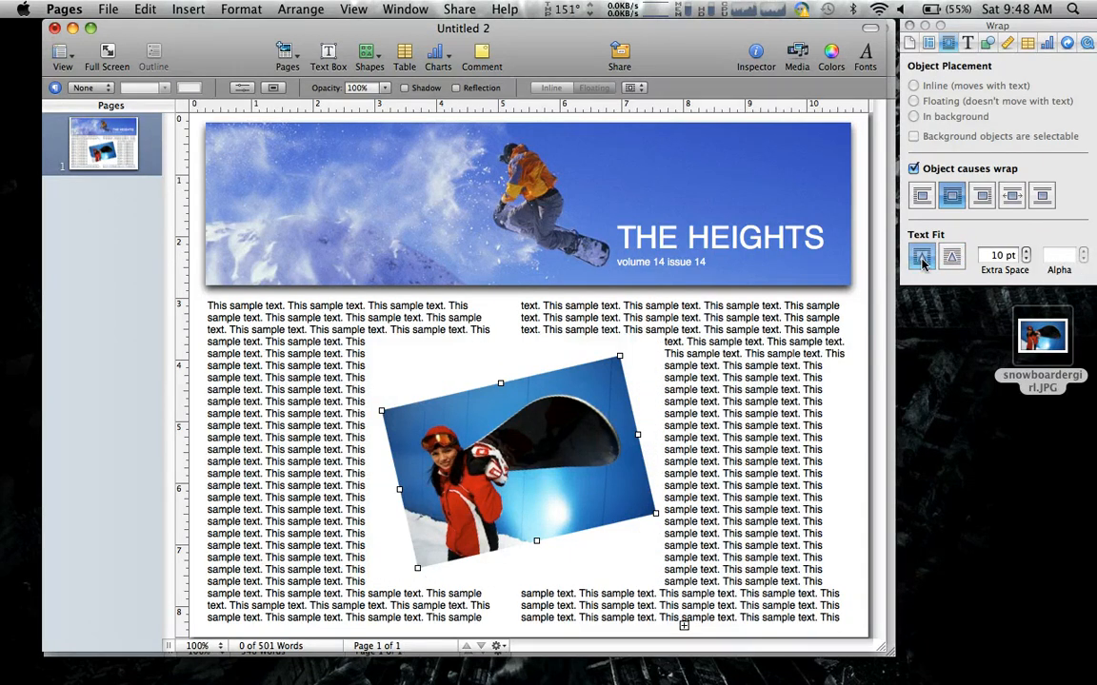
left_click(951, 257)
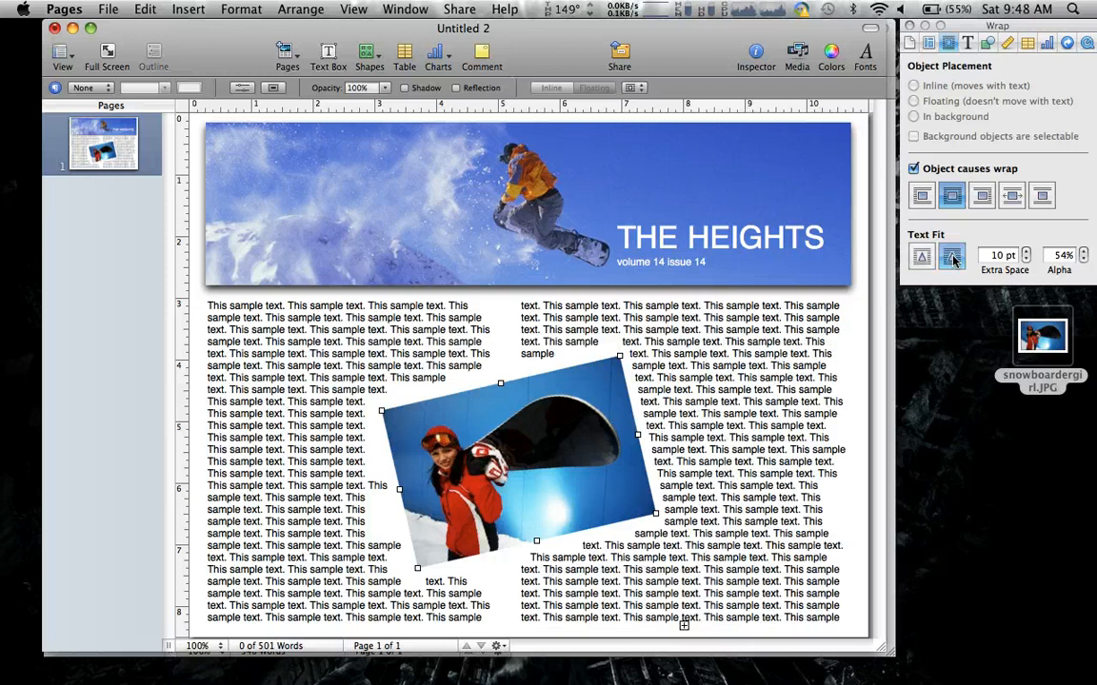
left_click(950, 257)
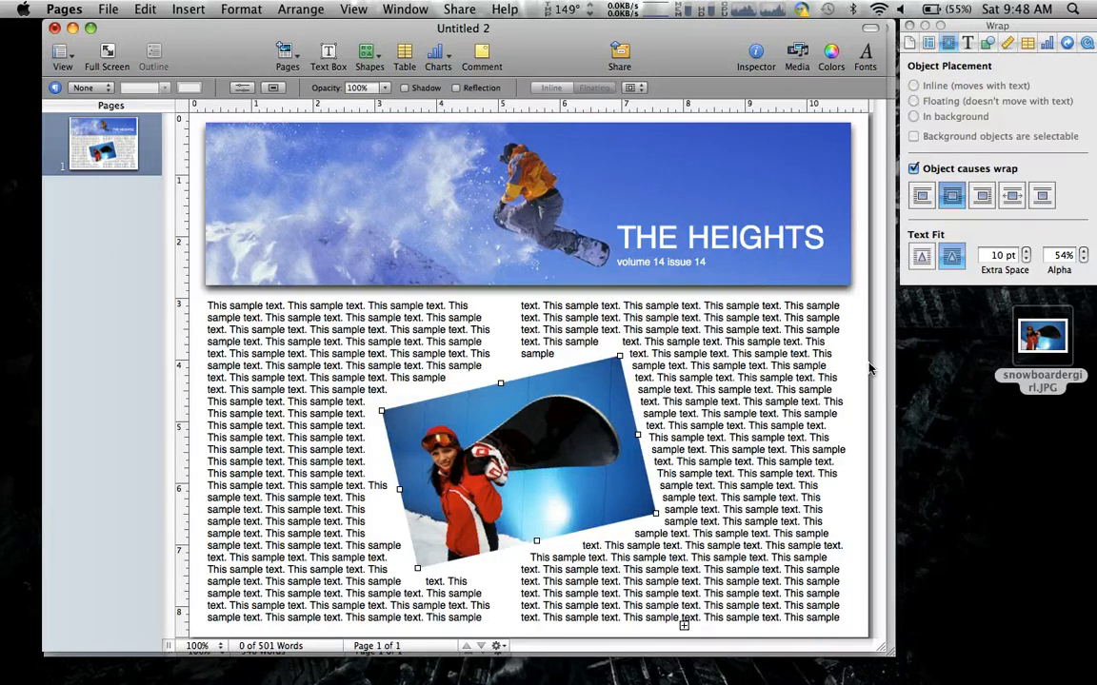